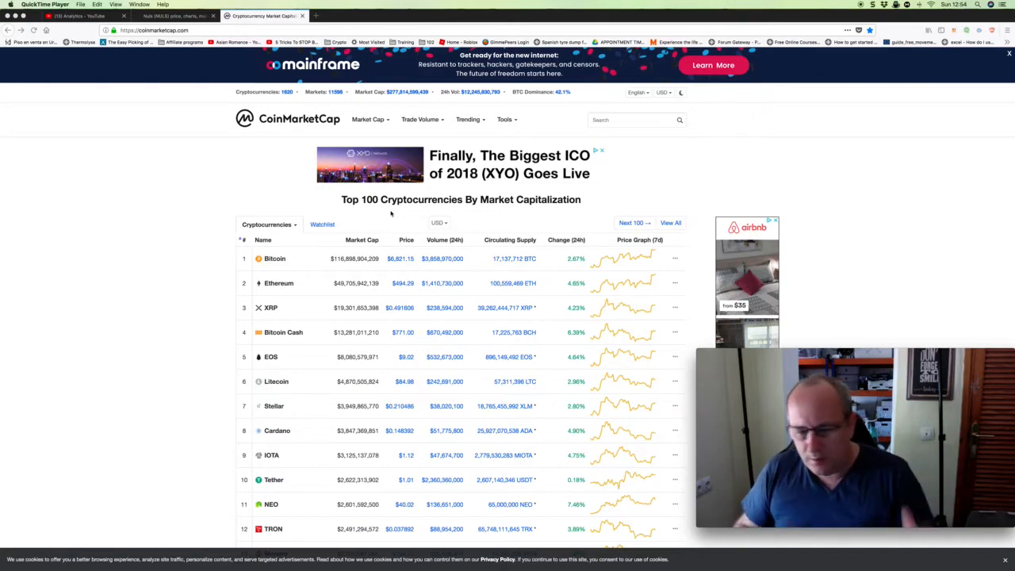
- Open Bitcoin's coin page from the table in a new tab and switch to it
scroll(down, 3)
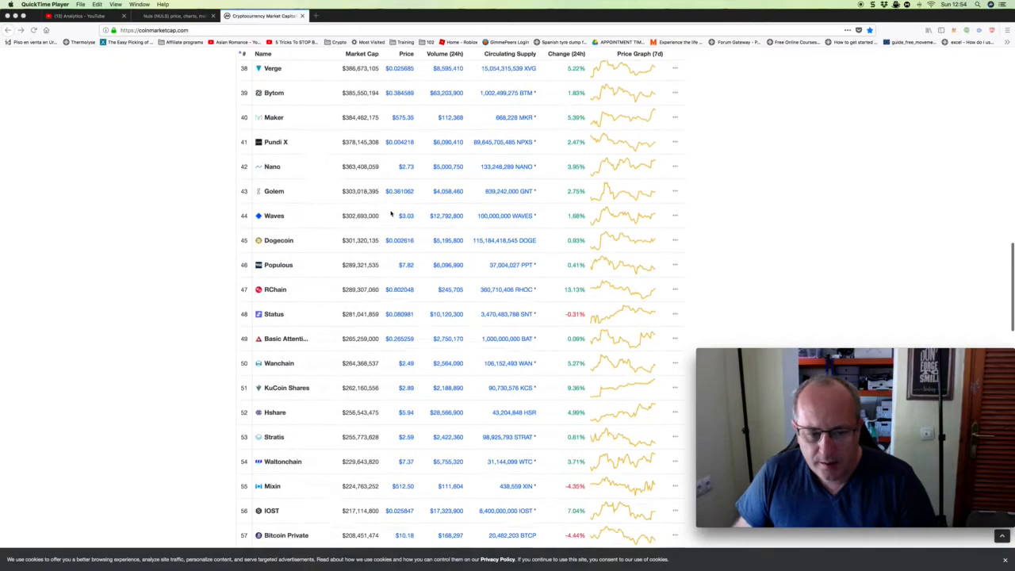
scroll(down, 3)
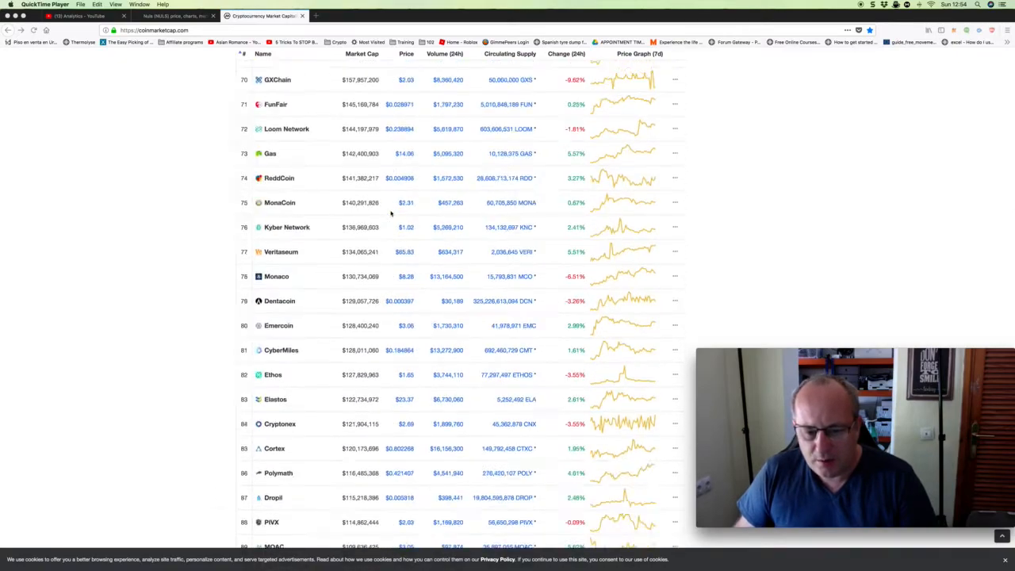
scroll(up, 3)
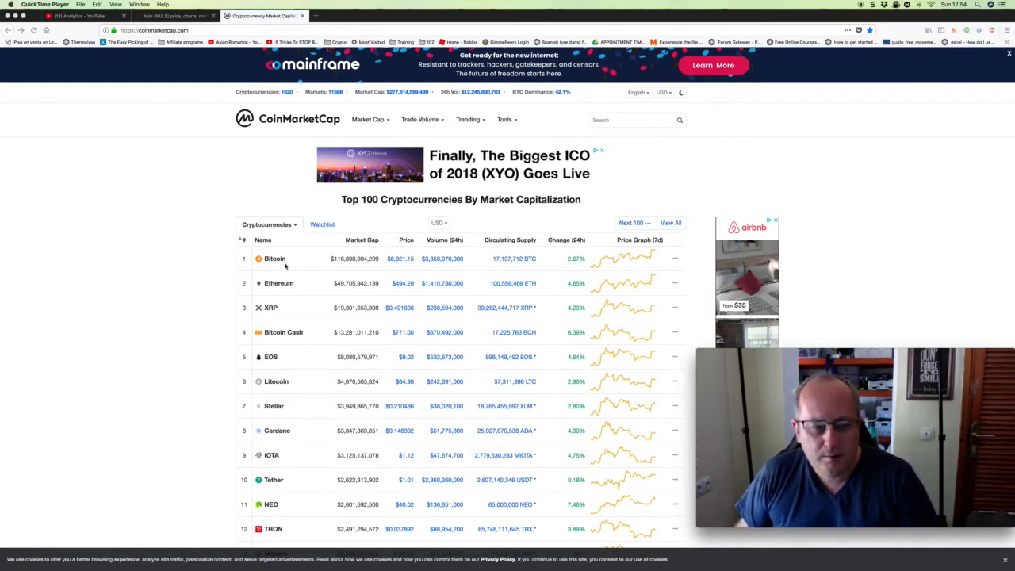
right_click(275, 258)
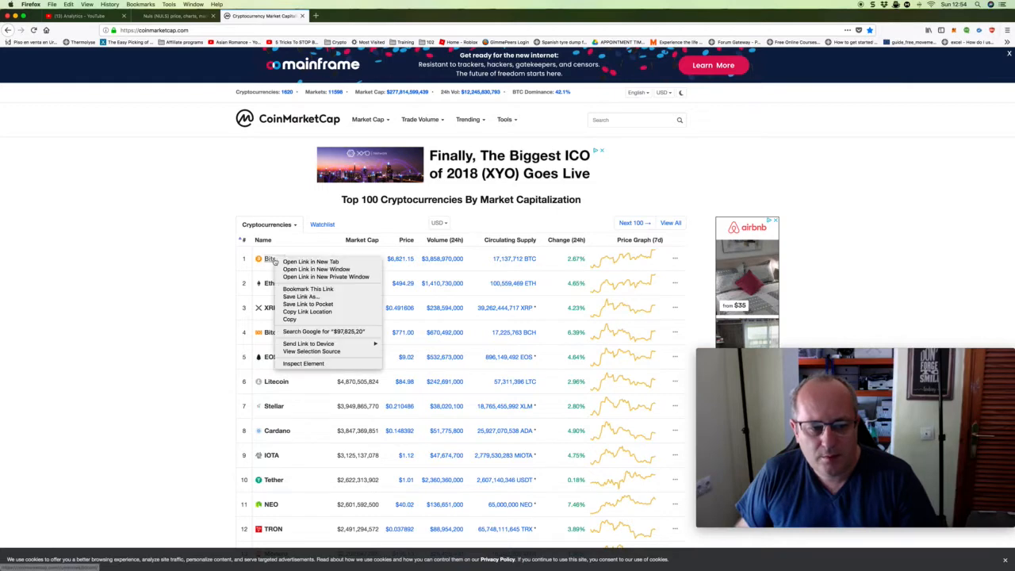
click(311, 260)
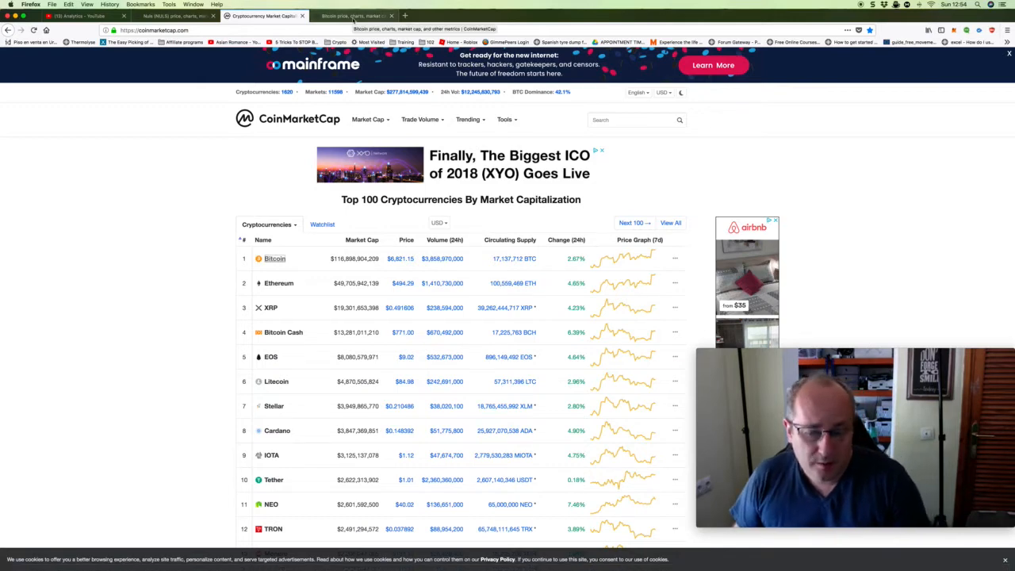
click(274, 258)
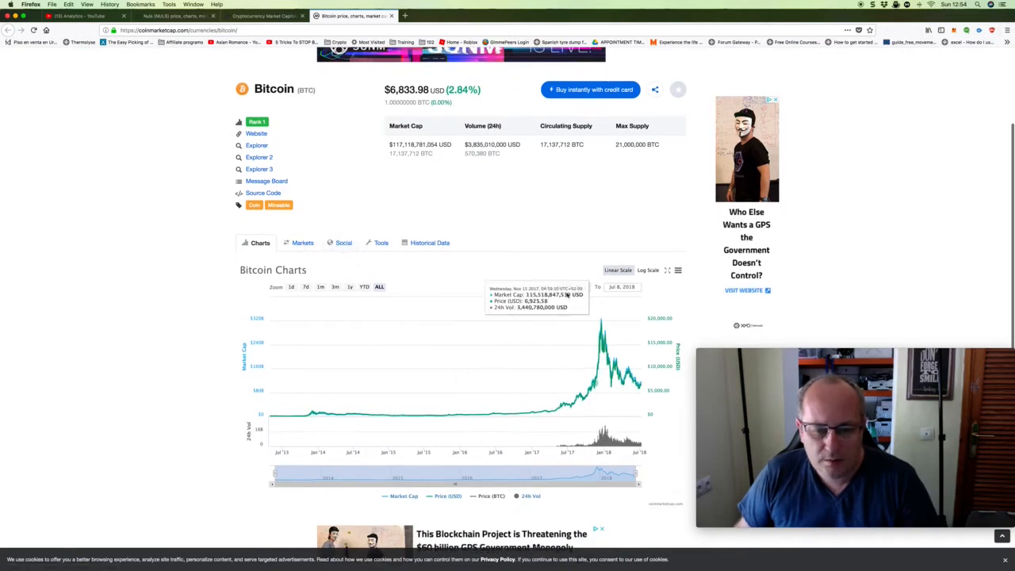
- Zoom the Bitcoin price chart to the 1m range, roughly June to early July 2018
click(320, 286)
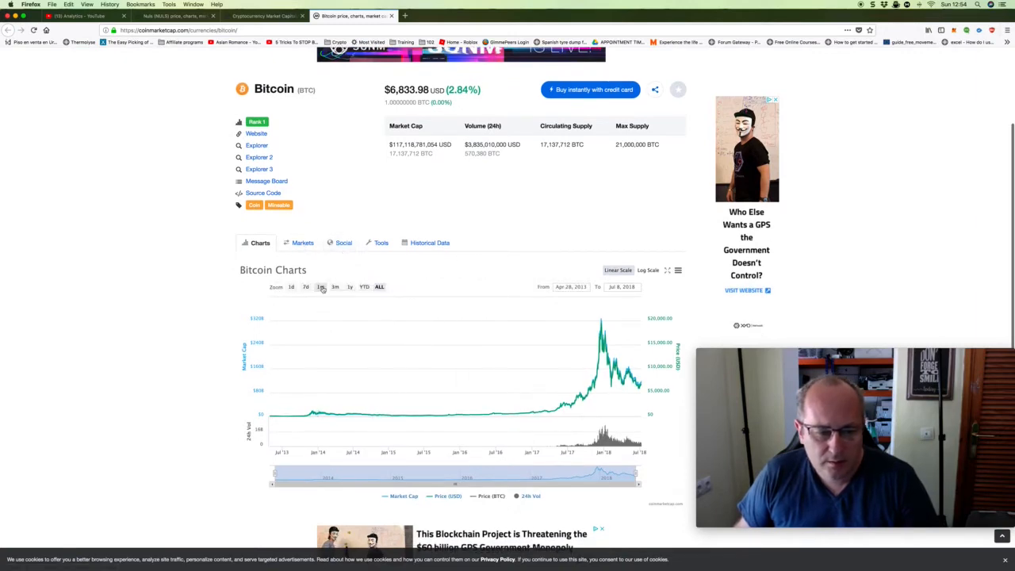
click(321, 285)
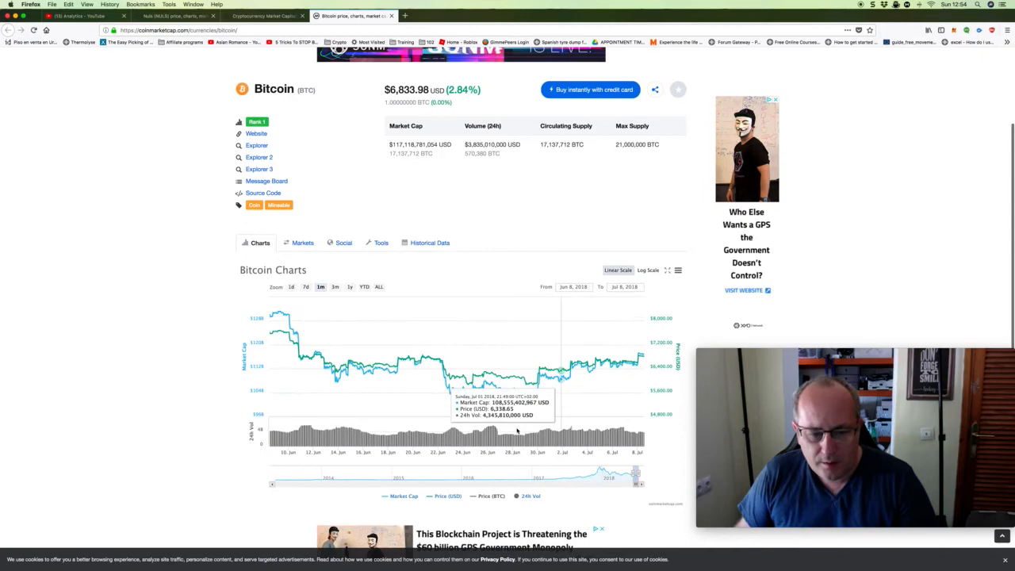
mouse_move(450, 393)
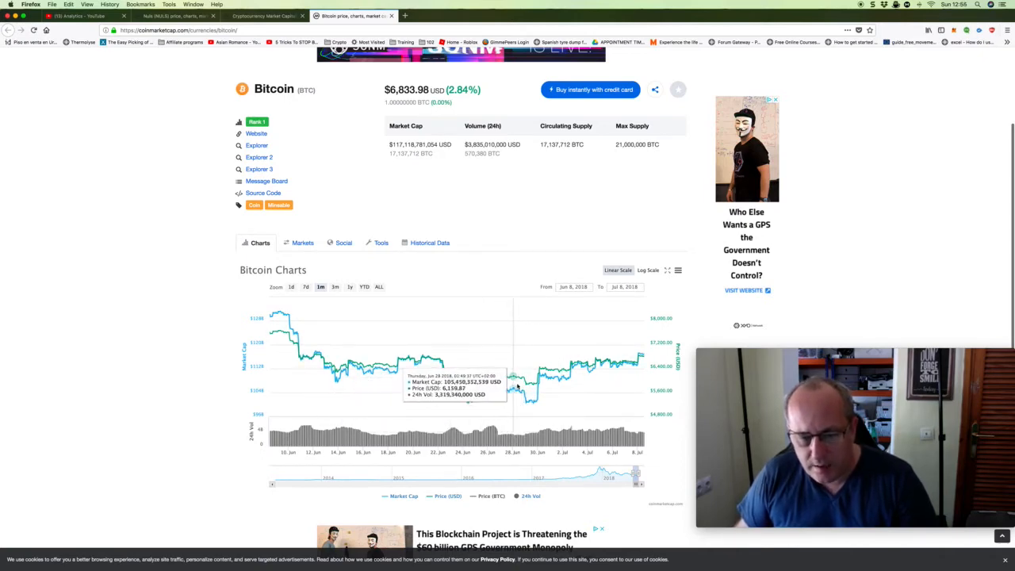
mouse_move(526, 399)
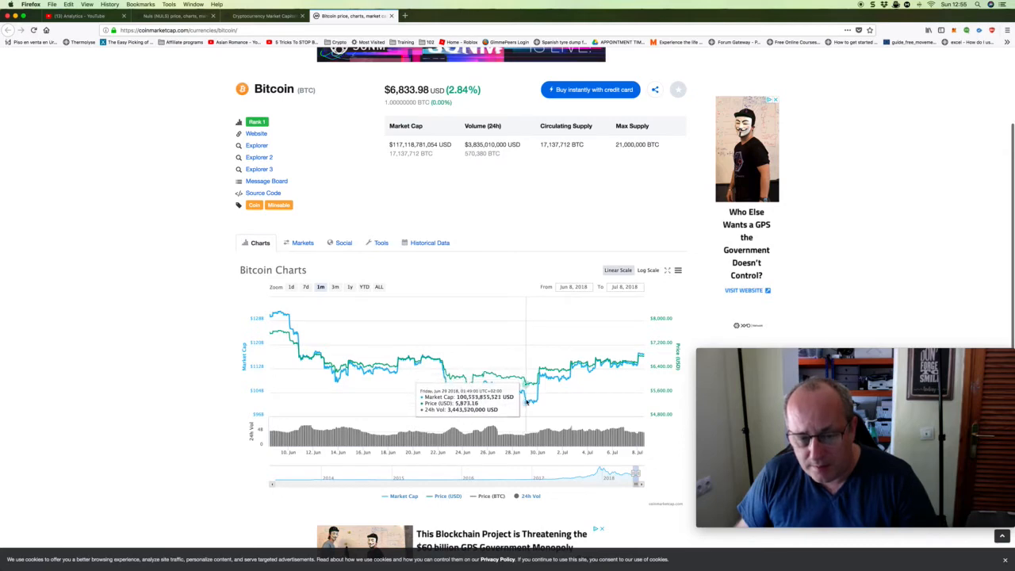
mouse_move(536, 385)
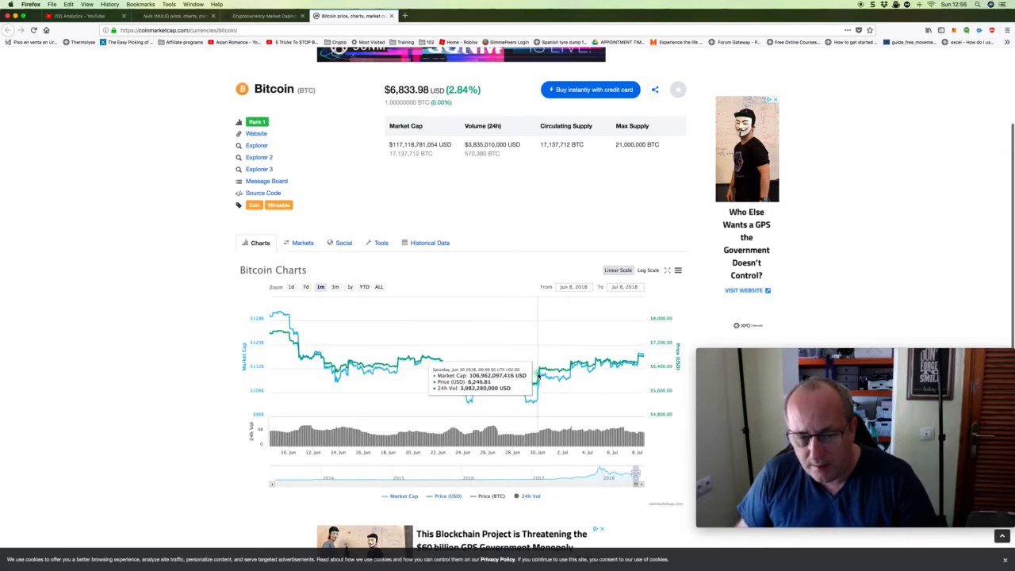
mouse_move(578, 364)
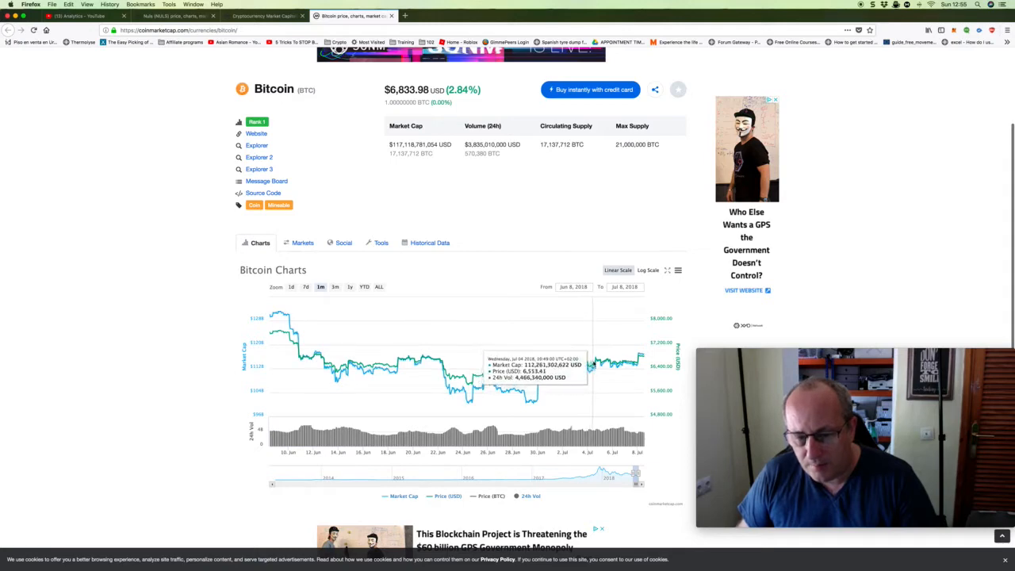
mouse_move(634, 362)
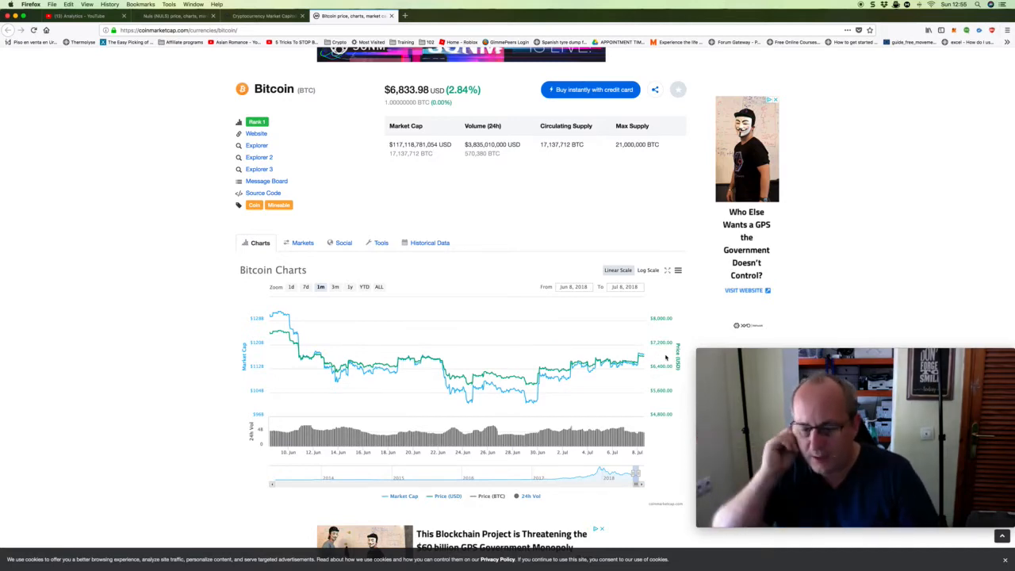
mouse_move(363, 263)
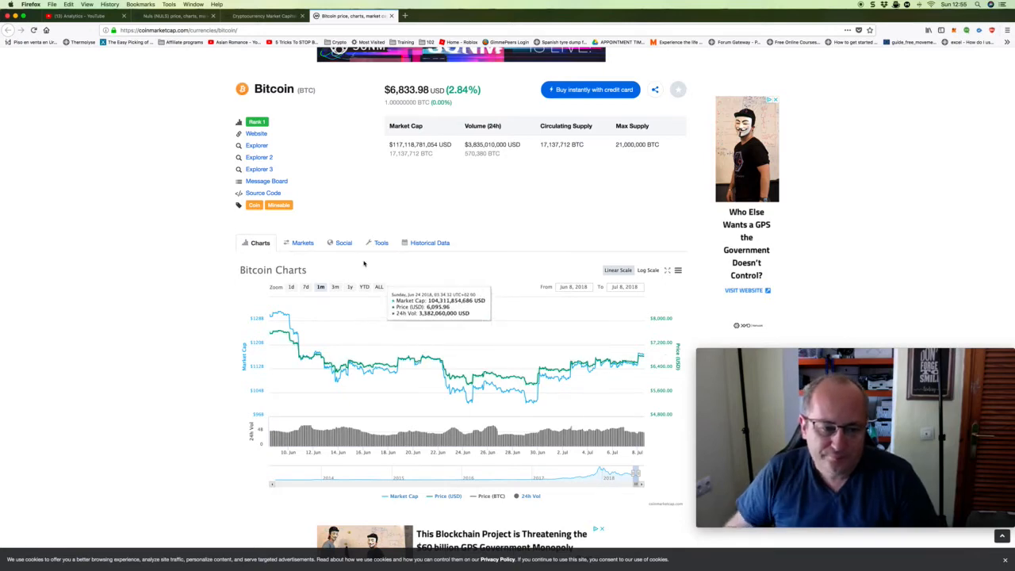
- Navigate to the Nuls (NULS) coin page and show its tweets and subreddit feeds
scroll(up, 3)
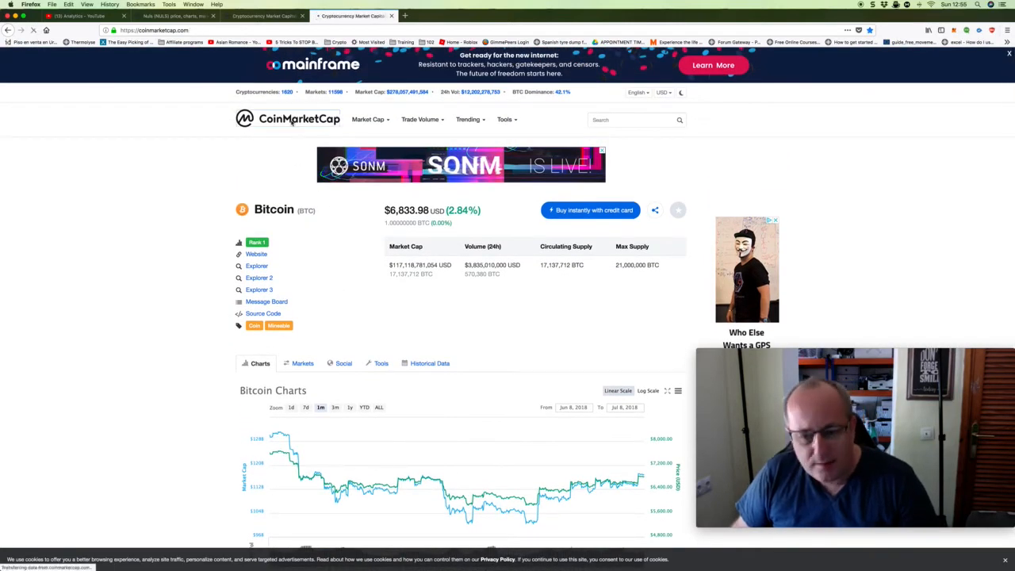
click(287, 119)
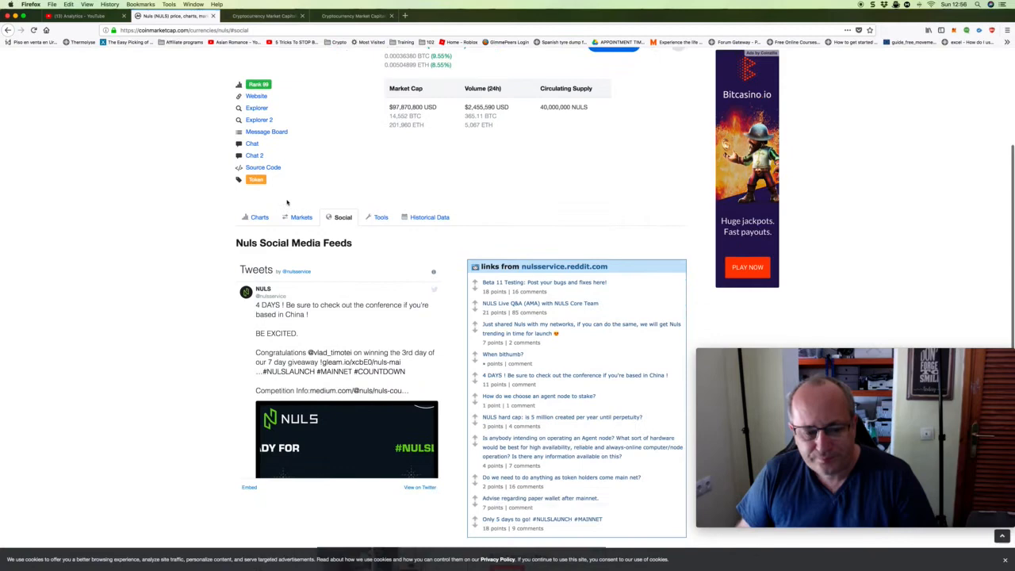
- Scroll through the Nuls Social Media Feeds before returning to its price charts
scroll(down, 3)
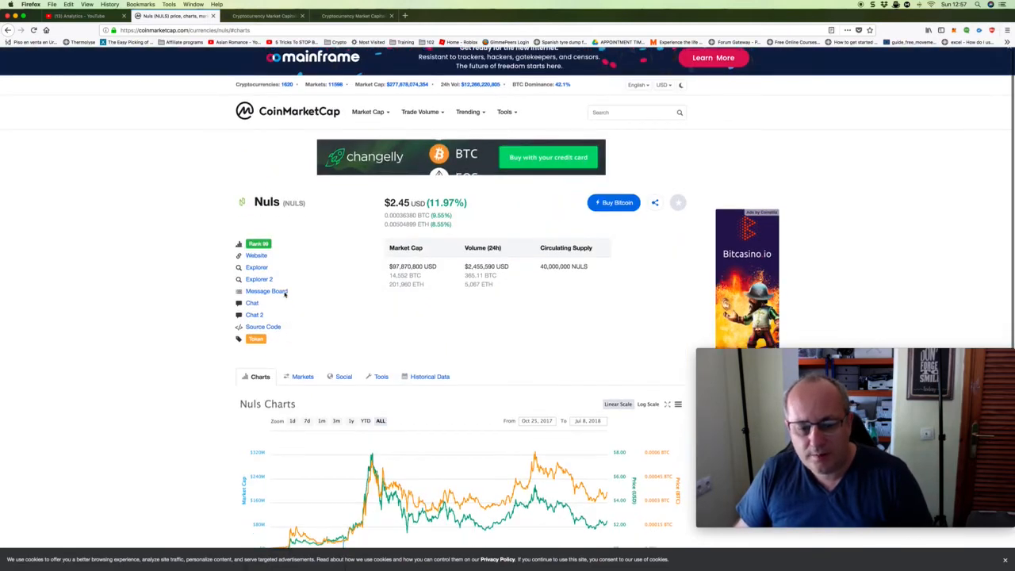
scroll(down, 3)
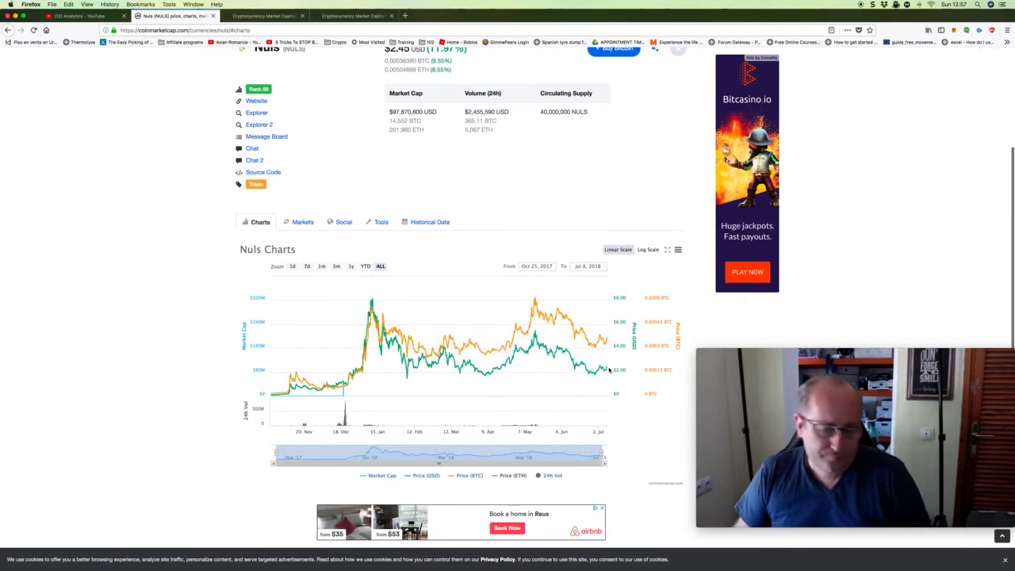
mouse_move(605, 369)
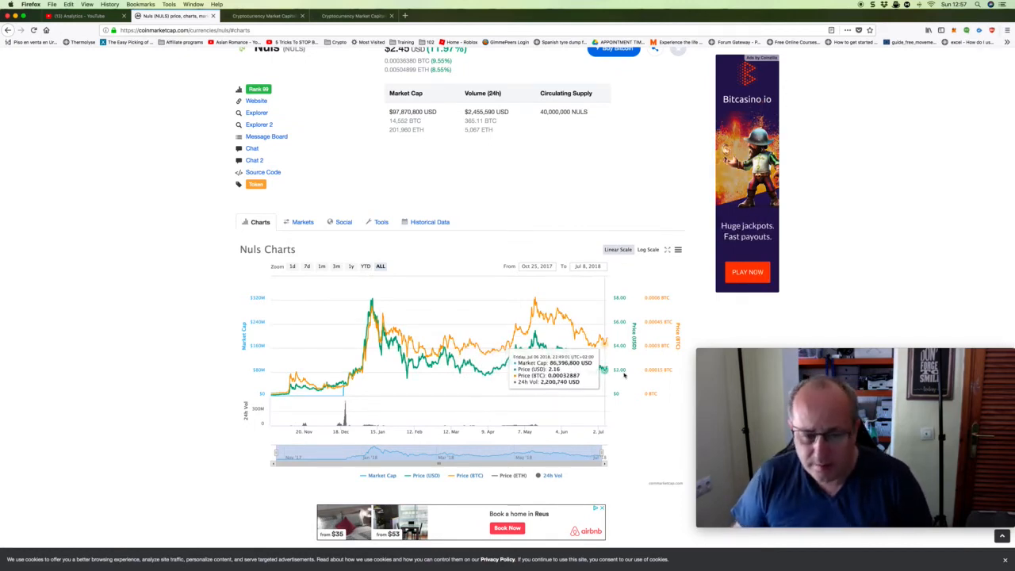
mouse_move(365, 309)
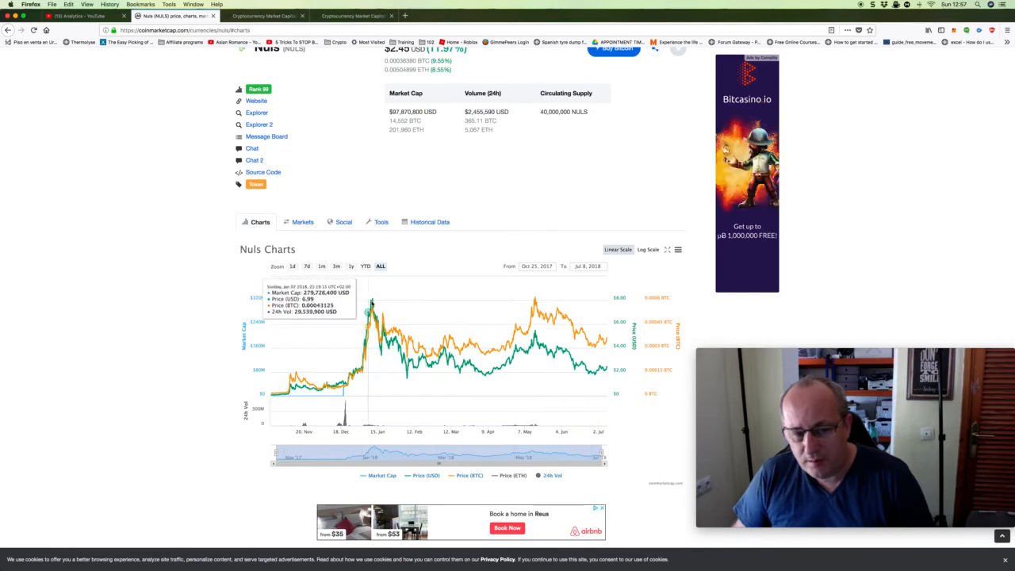
mouse_move(536, 305)
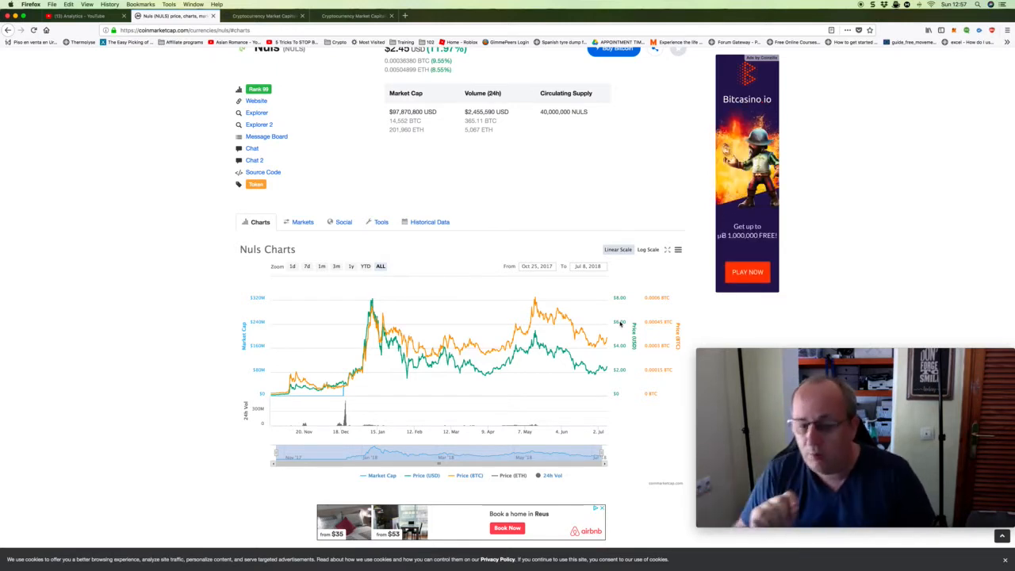
mouse_move(420, 326)
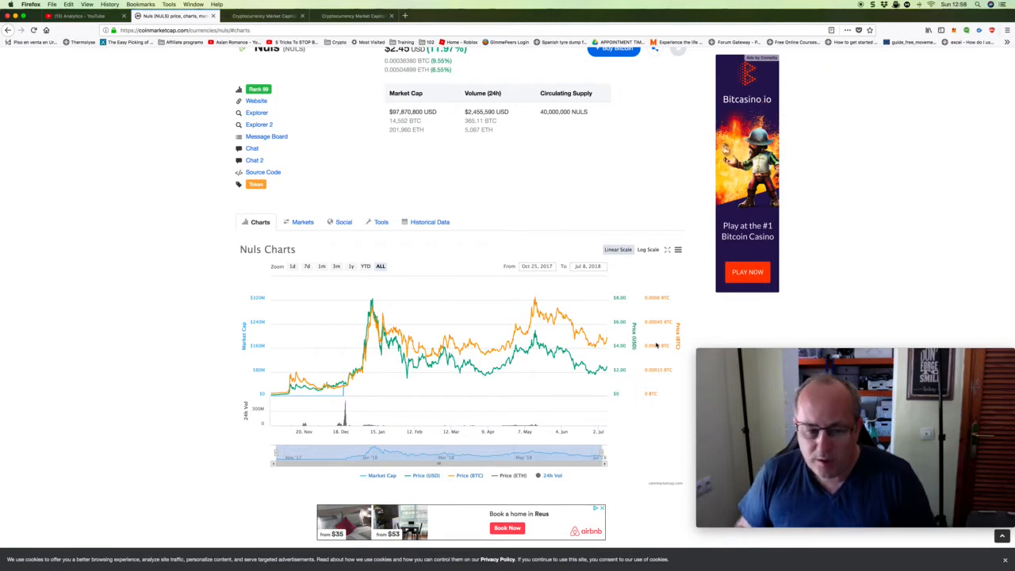
mouse_move(409, 349)
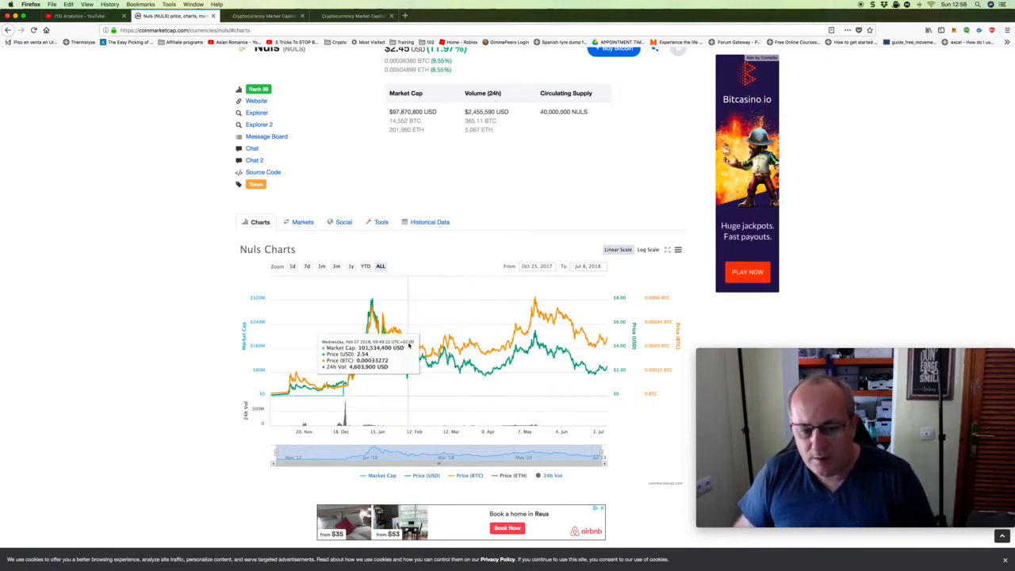
mouse_move(364, 341)
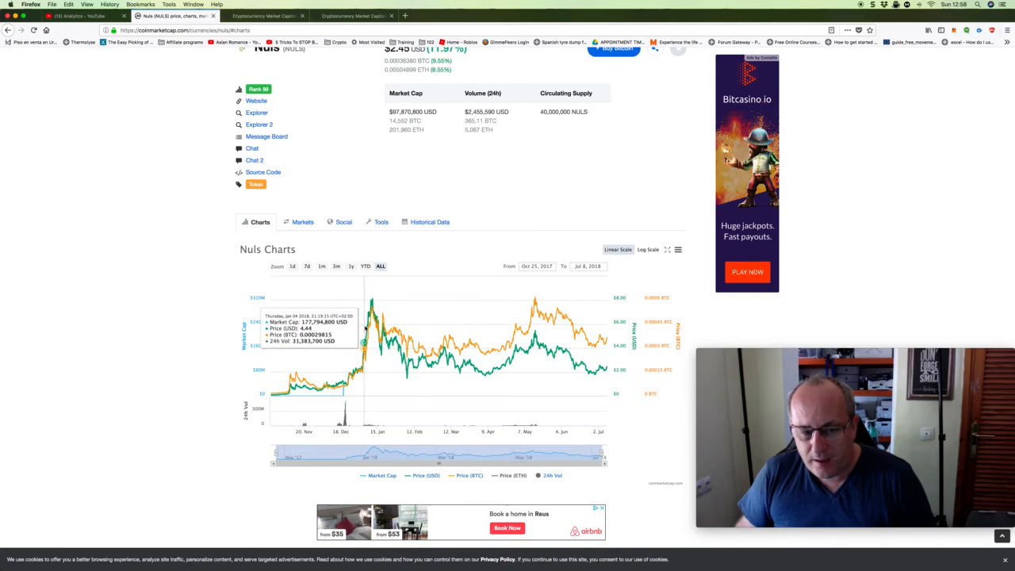
mouse_move(379, 329)
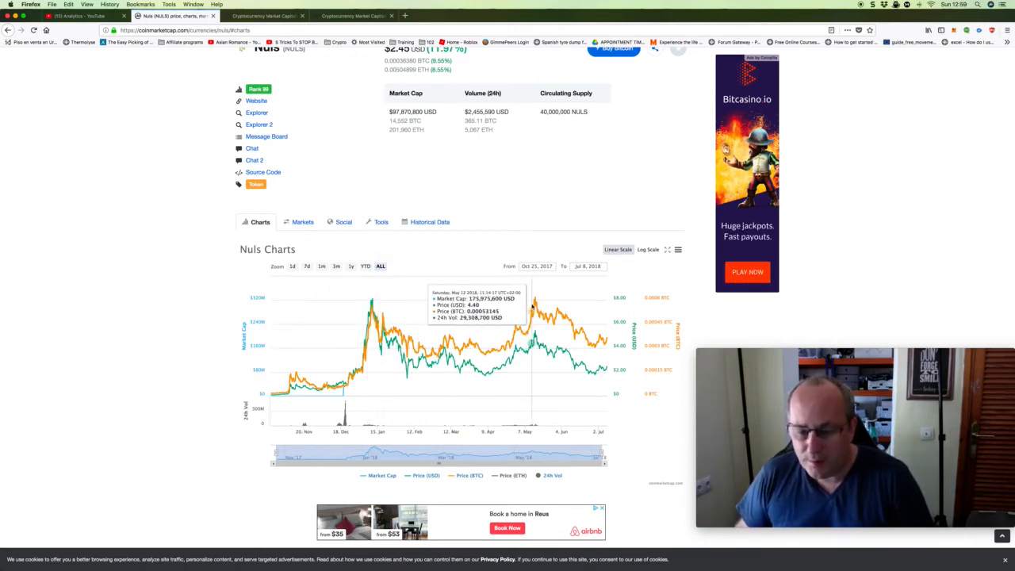
mouse_move(357, 301)
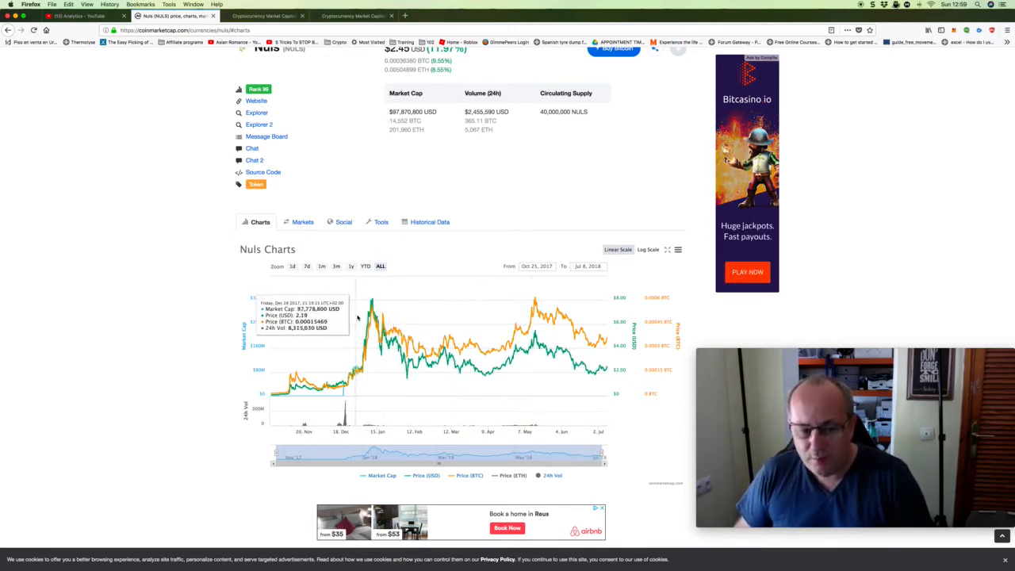
mouse_move(358, 368)
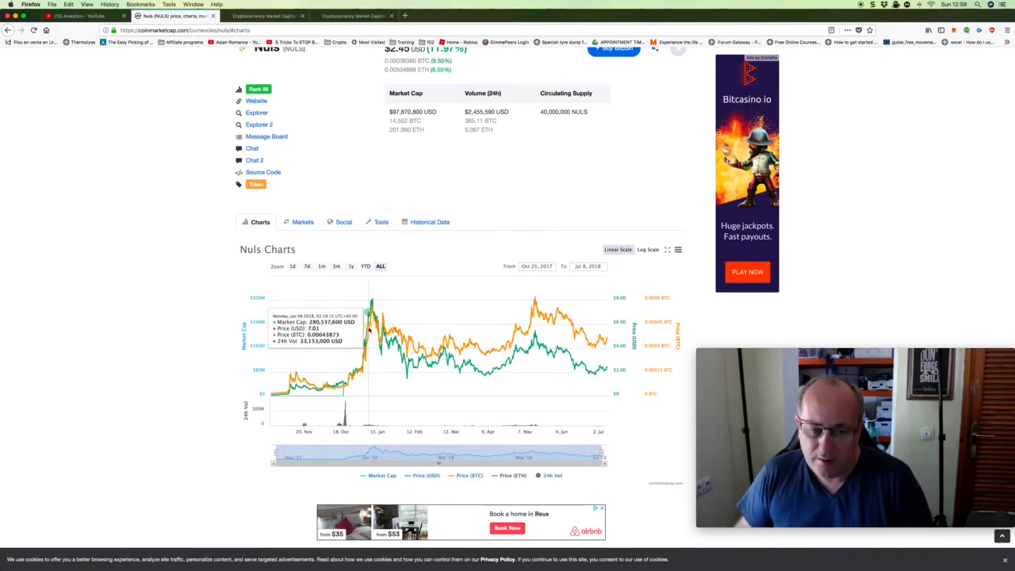
mouse_move(404, 366)
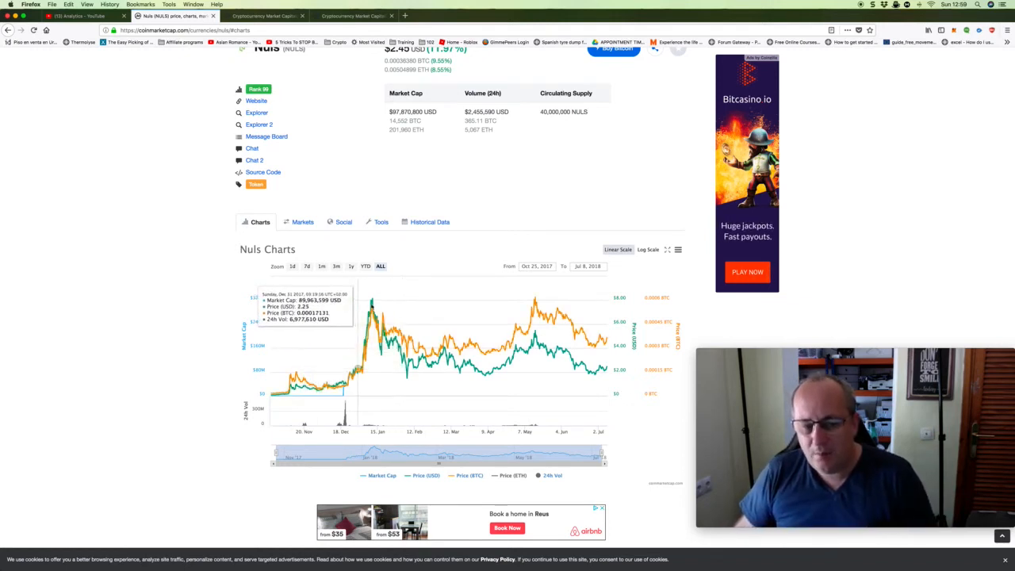
mouse_move(536, 305)
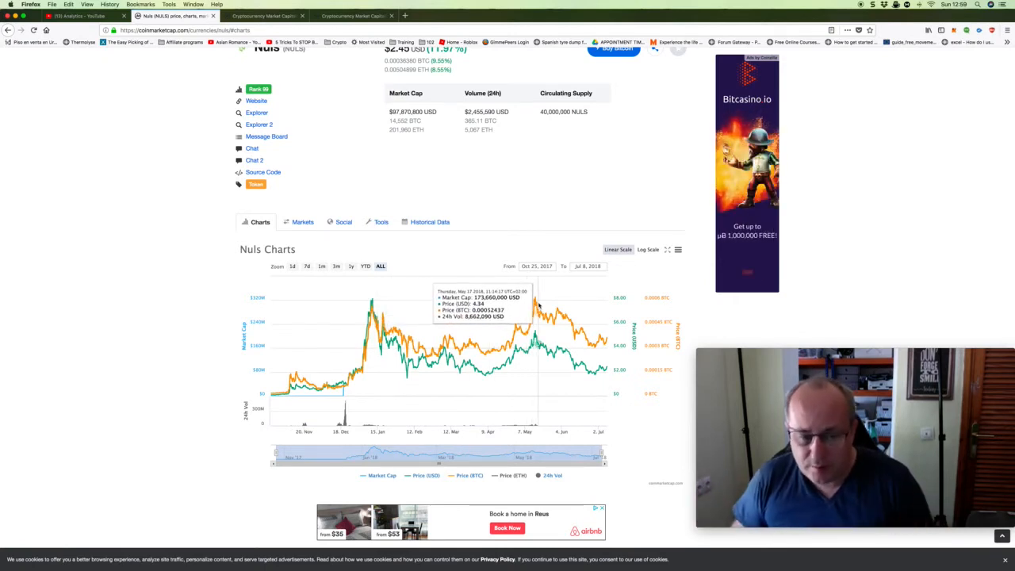
mouse_move(387, 243)
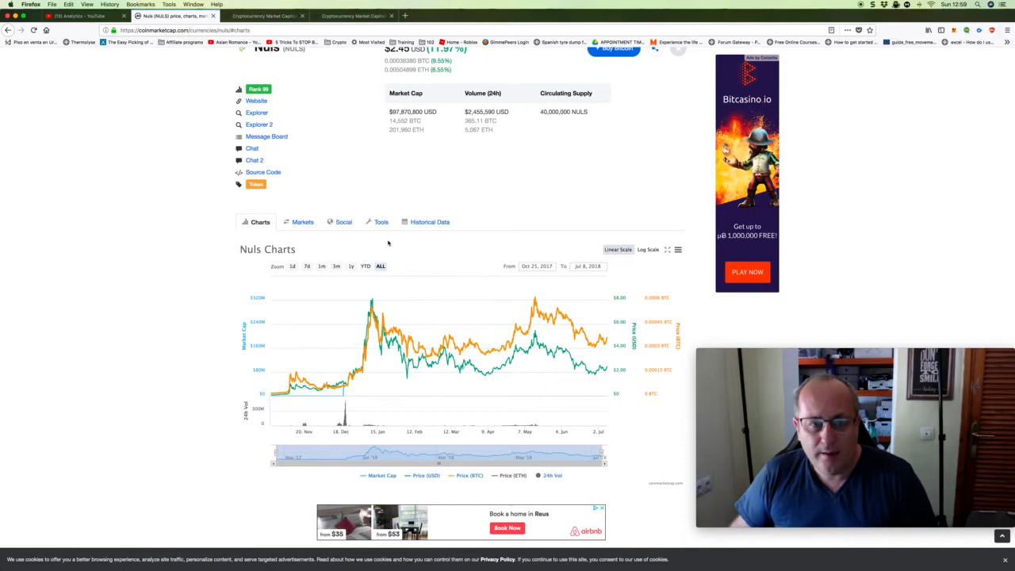
scroll(down, 3)
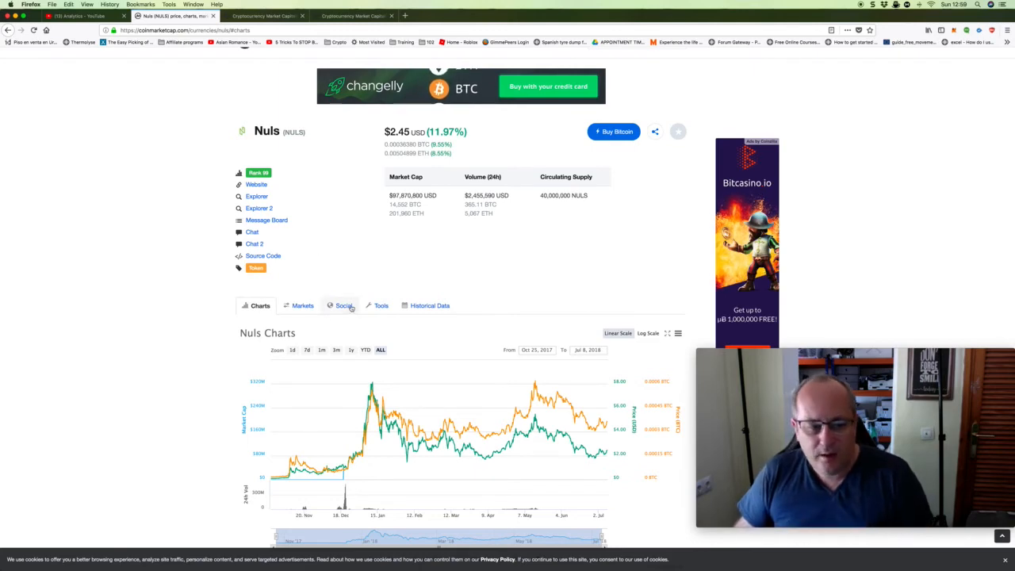
click(342, 304)
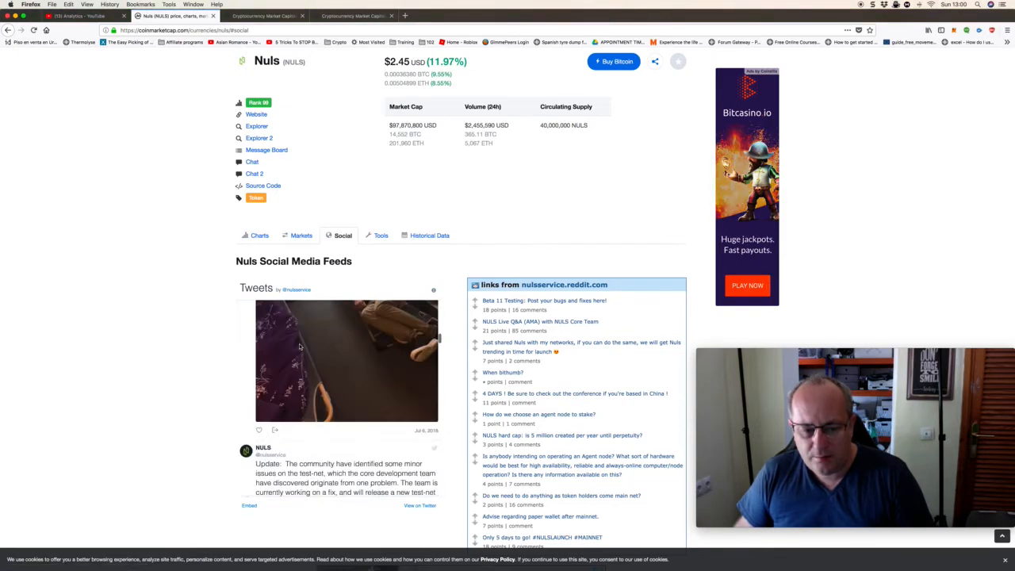
scroll(down, 3)
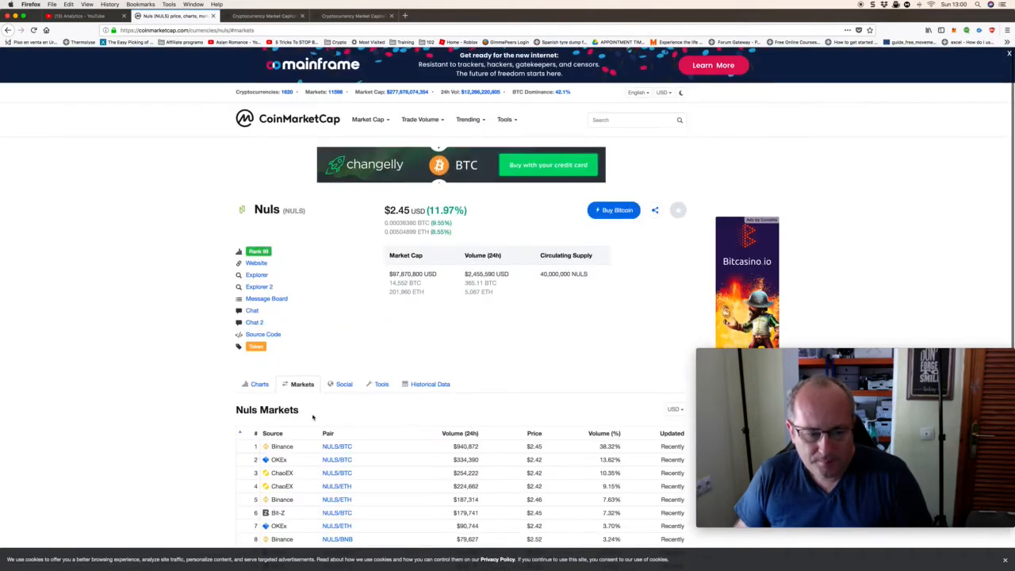
click(260, 383)
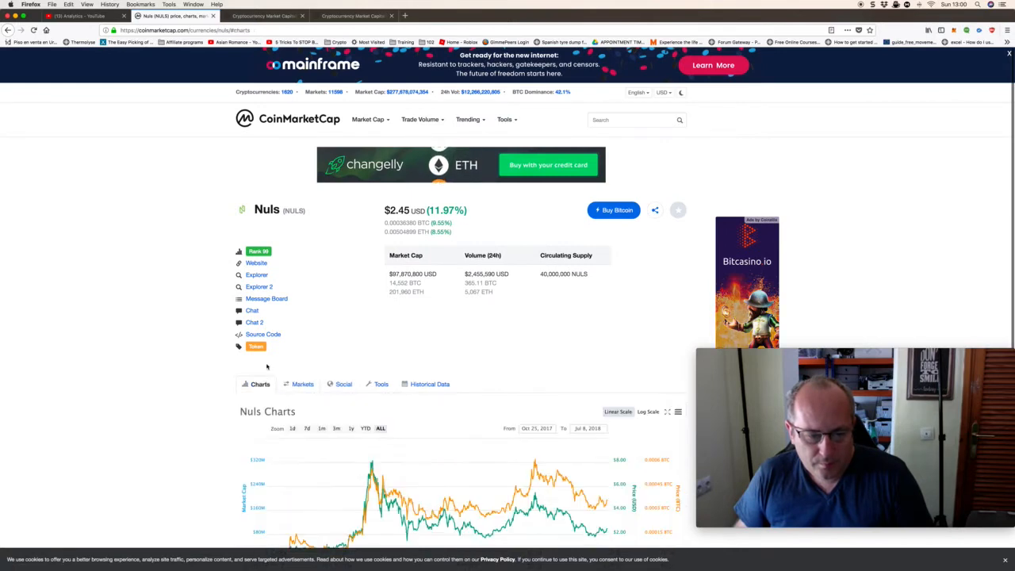
scroll(down, 3)
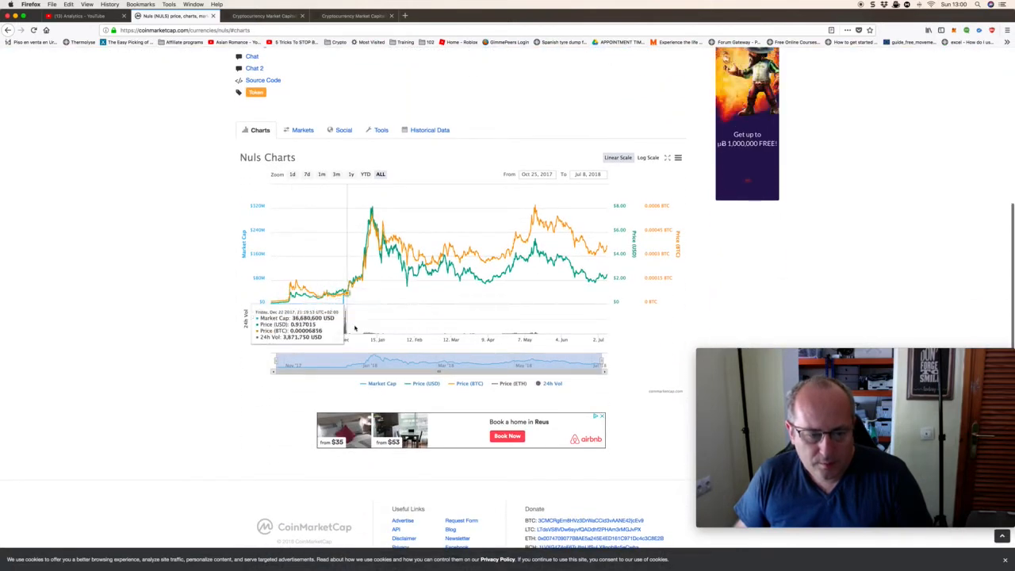
mouse_move(552, 336)
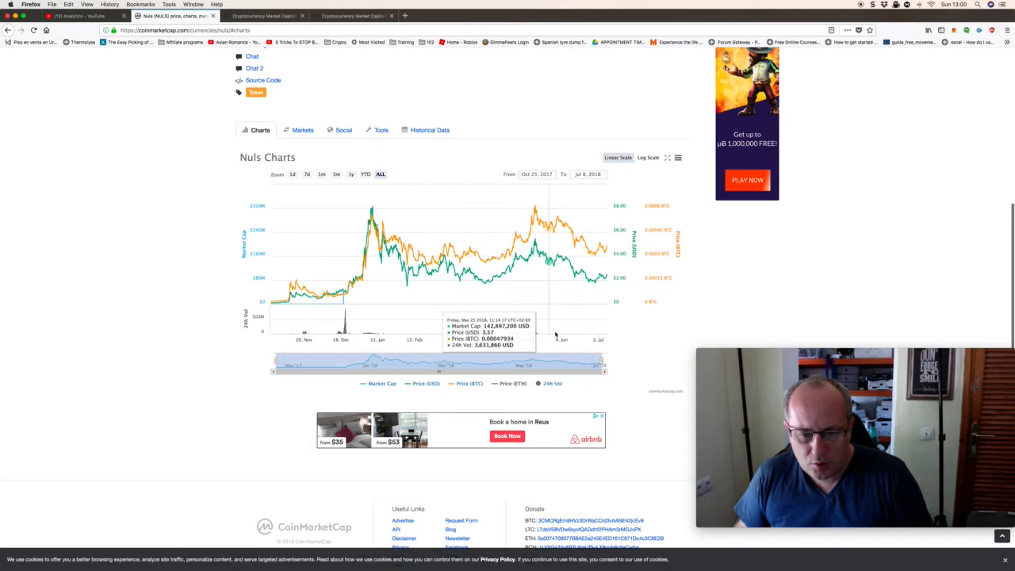
mouse_move(590, 336)
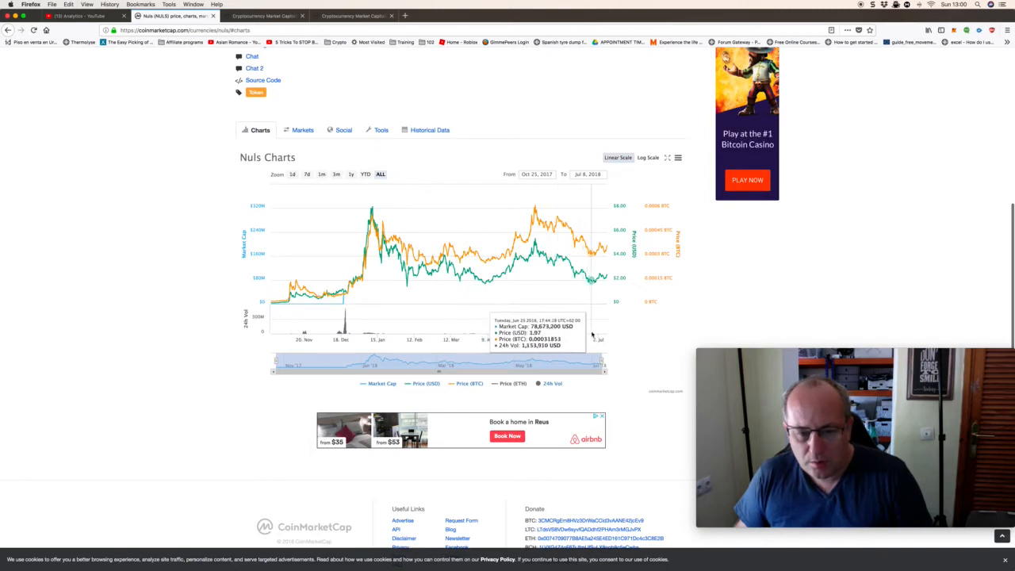
mouse_move(585, 335)
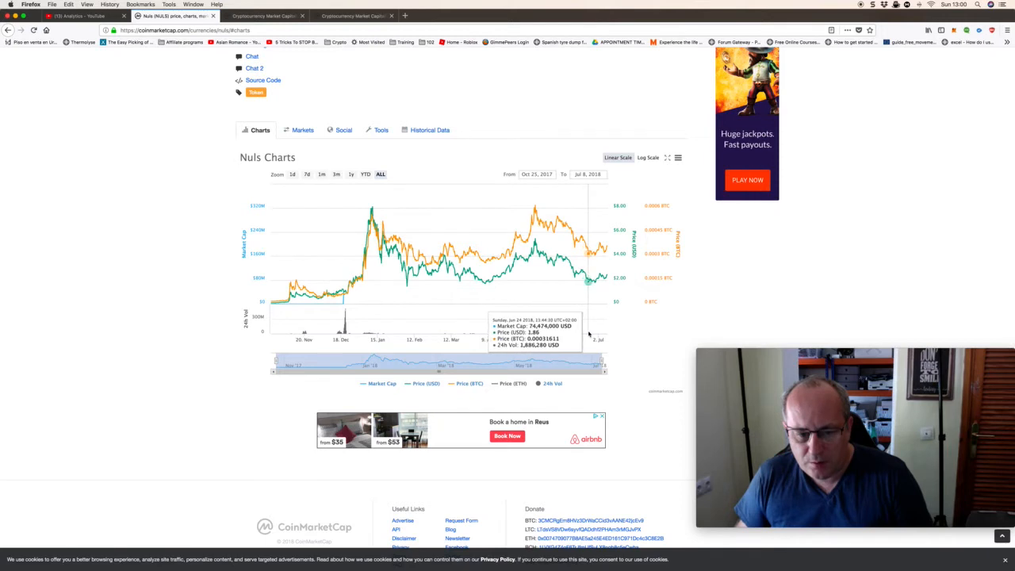
mouse_move(595, 328)
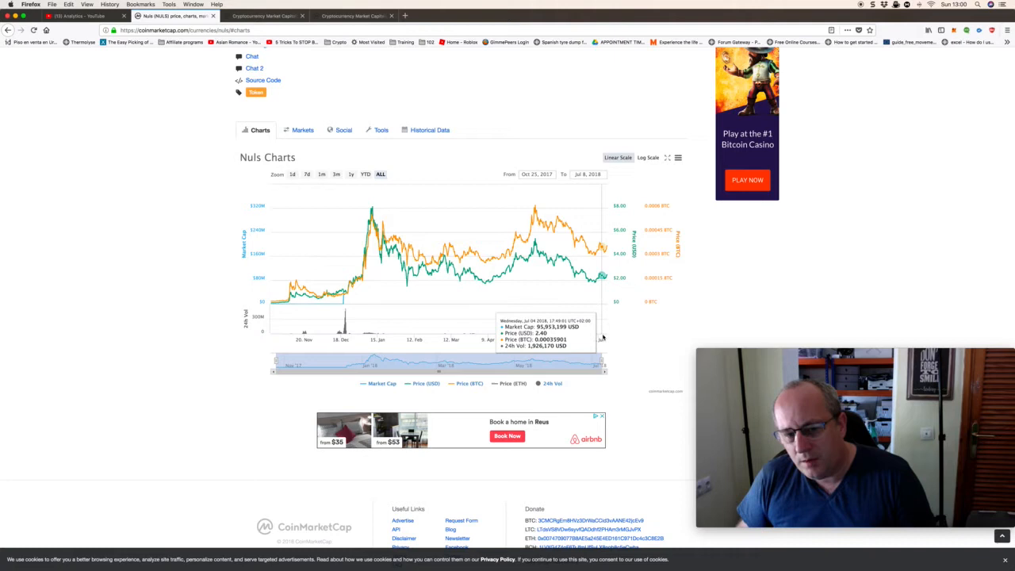
mouse_move(605, 333)
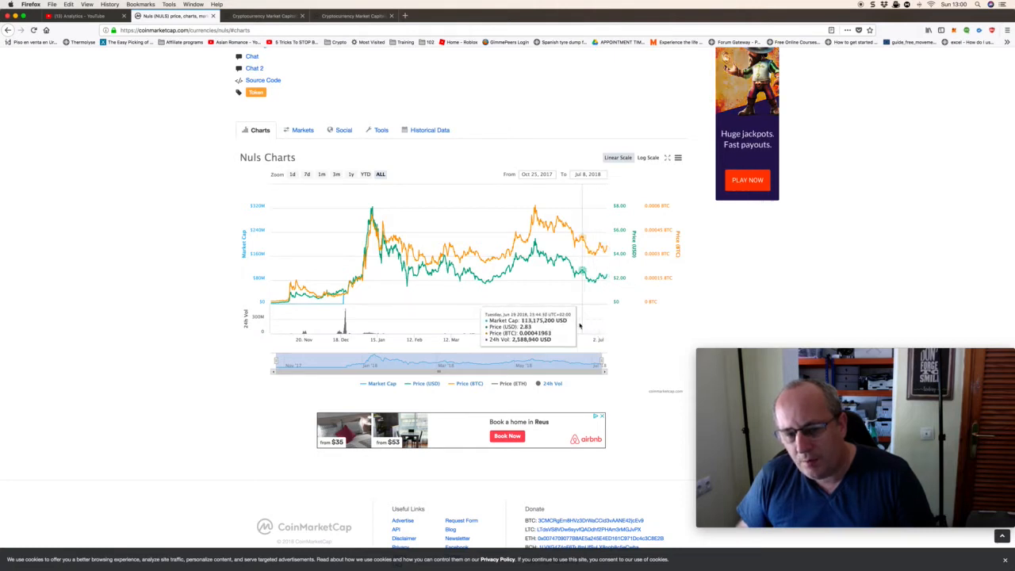
mouse_move(578, 266)
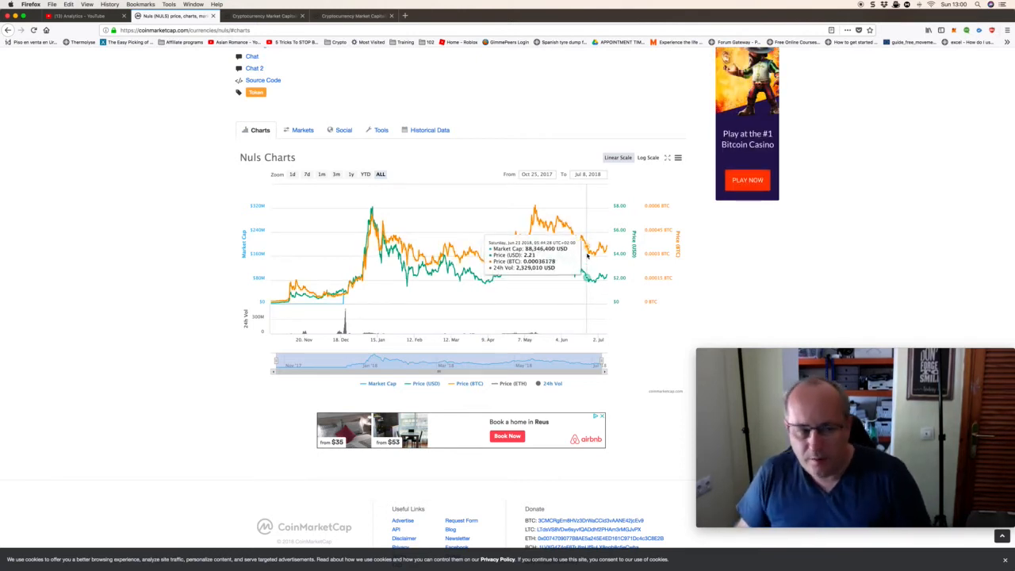
mouse_move(587, 269)
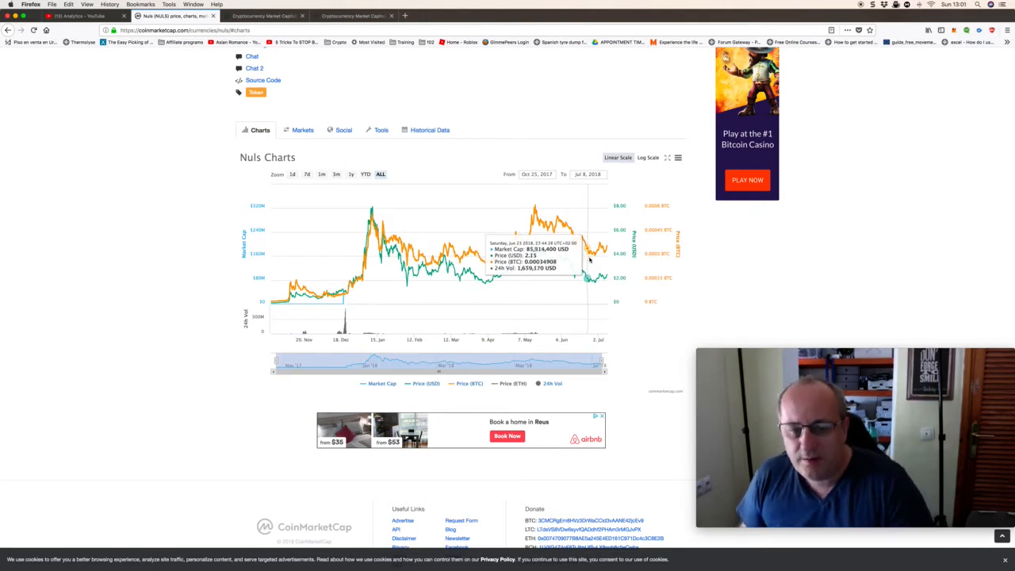
mouse_move(599, 241)
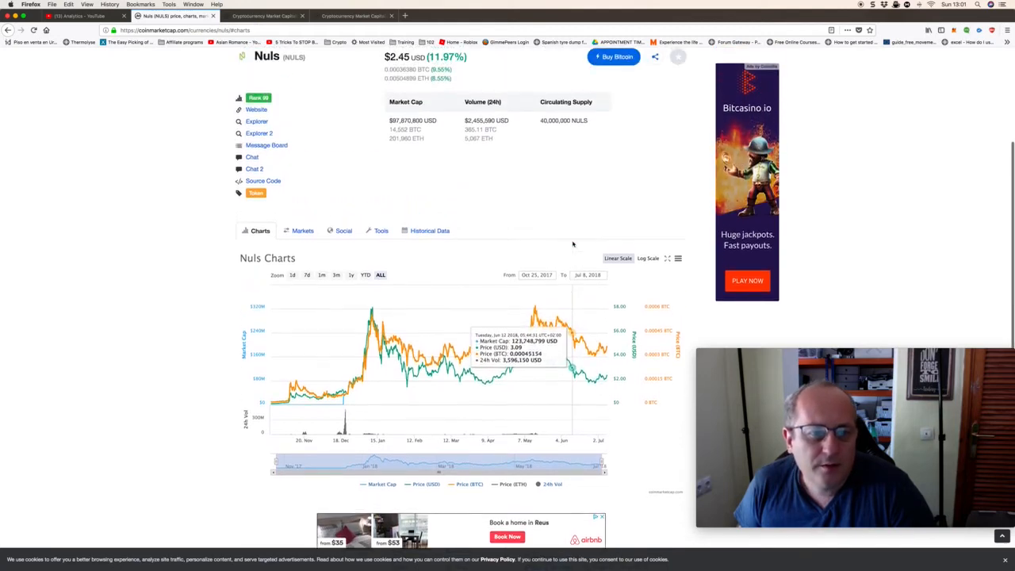
scroll(down, 3)
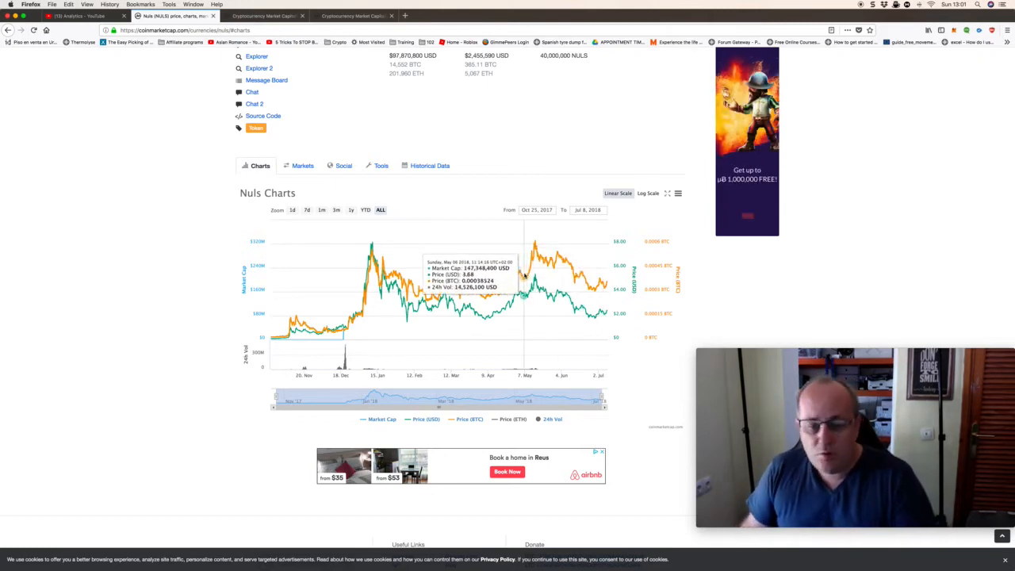
mouse_move(570, 272)
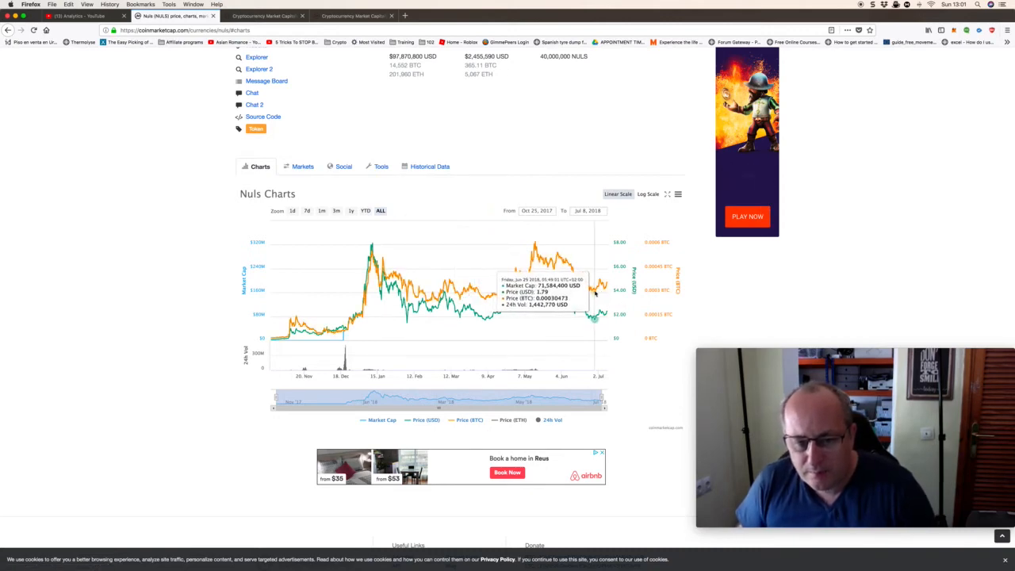
mouse_move(456, 310)
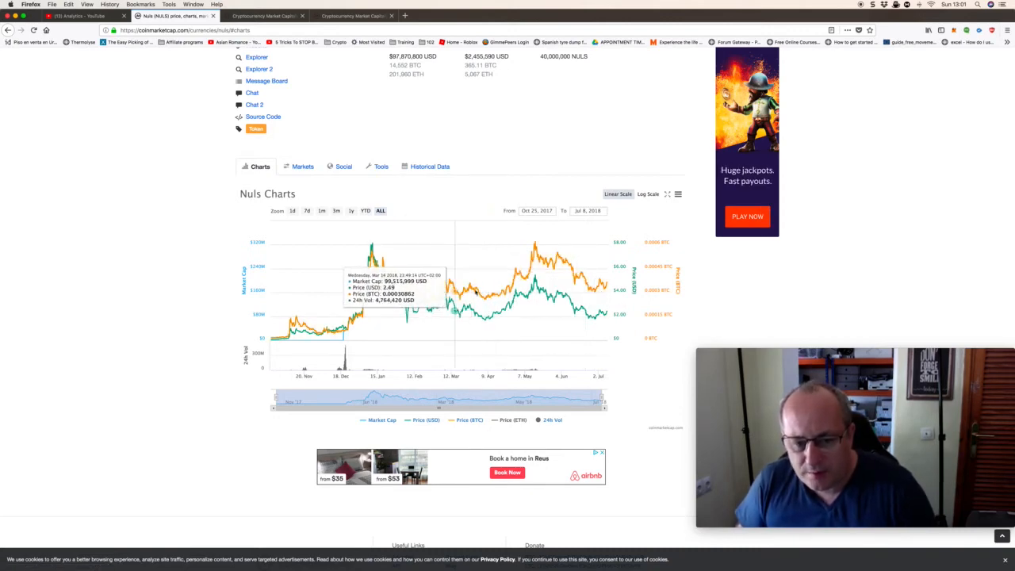
mouse_move(590, 298)
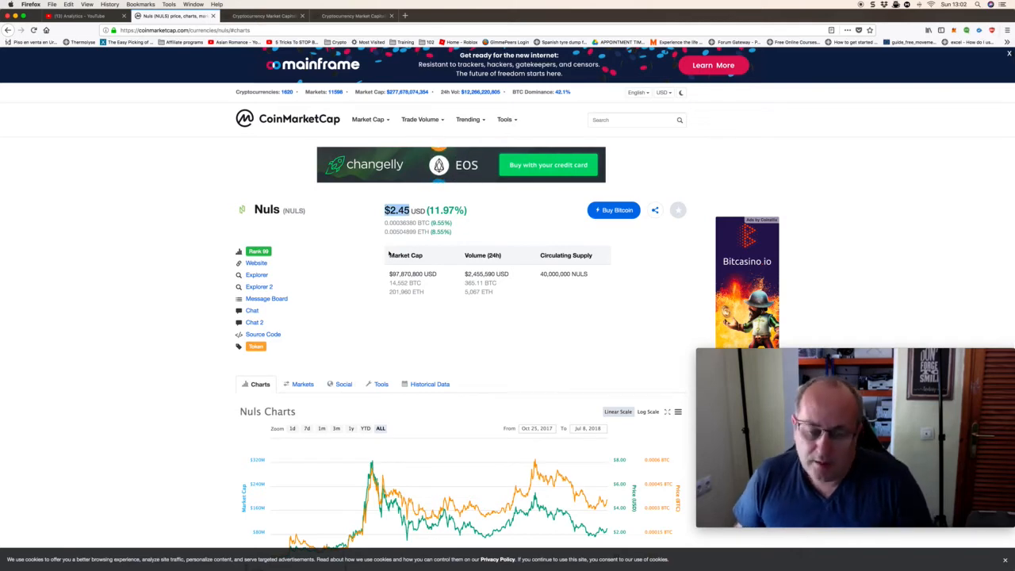
- Scroll down the Nuls page on the way back to the Top 100 cryptocurrencies table
scroll(down, 3)
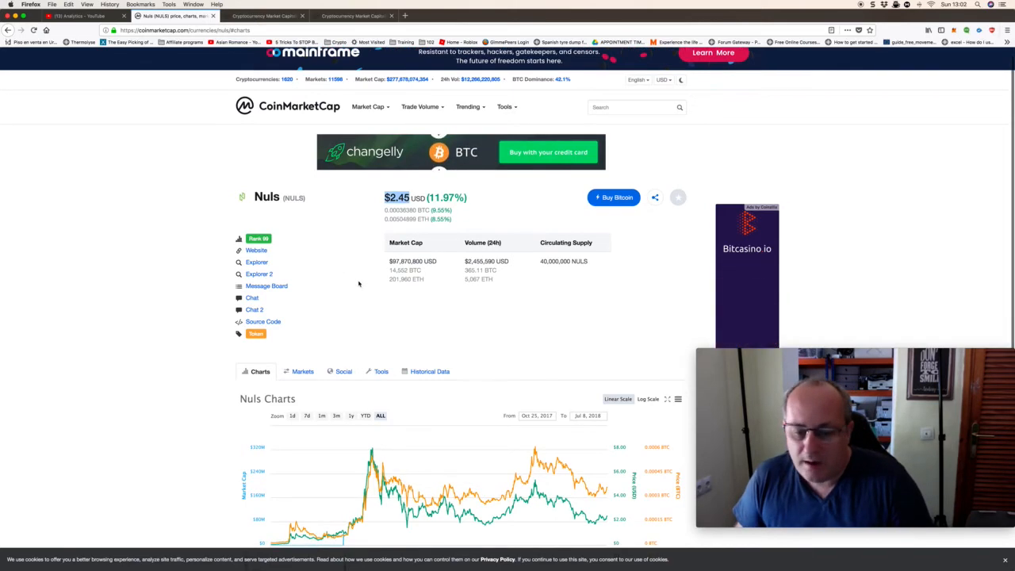
scroll(down, 3)
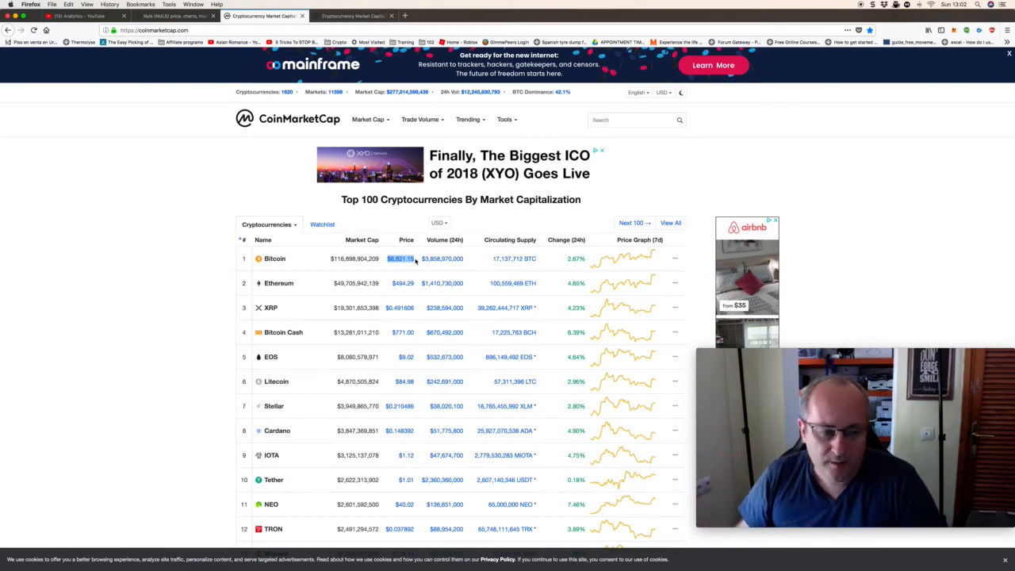
- Scroll down the Top 100 table and open VeChain's coin page
scroll(down, 3)
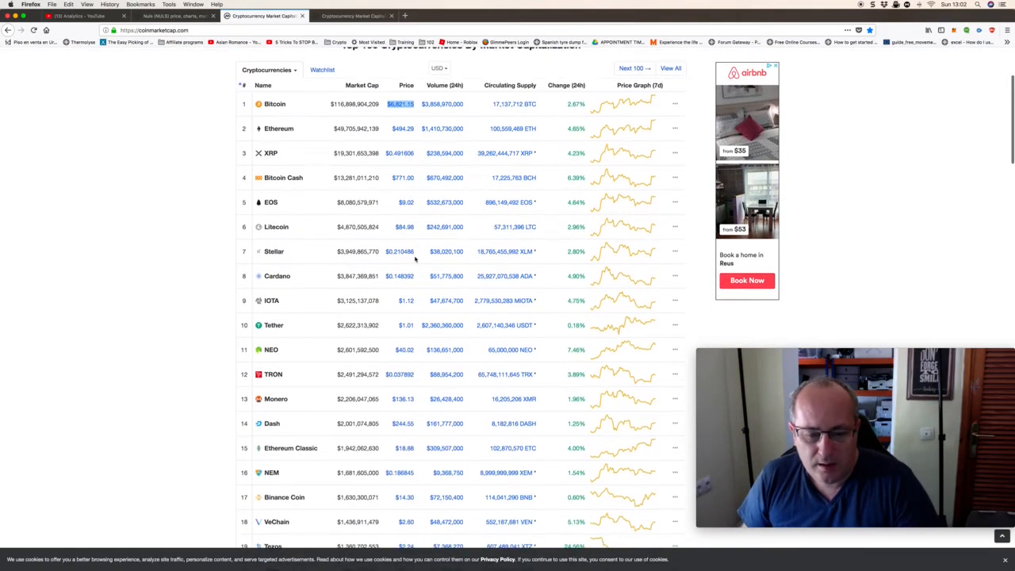
scroll(down, 3)
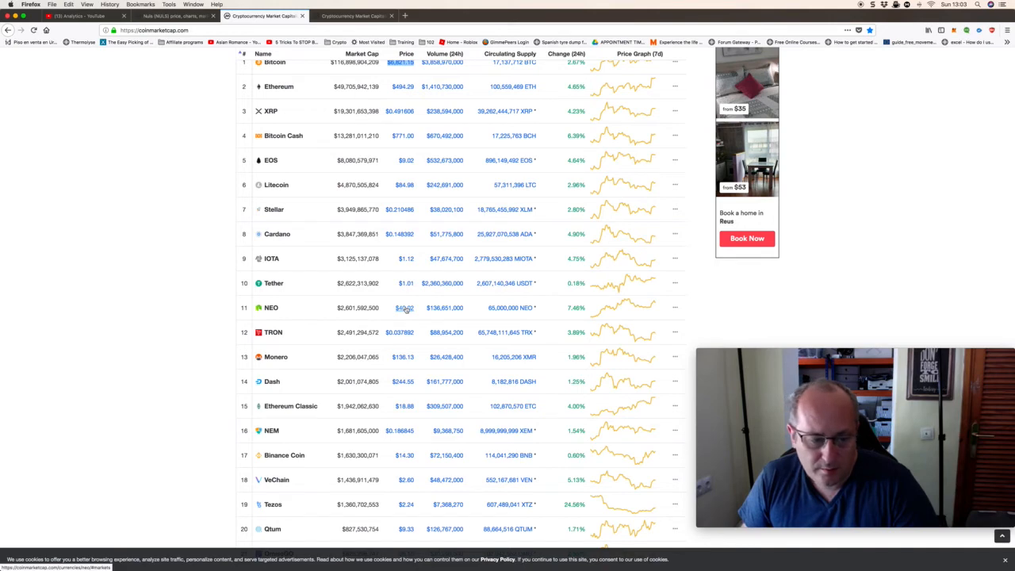
scroll(down, 3)
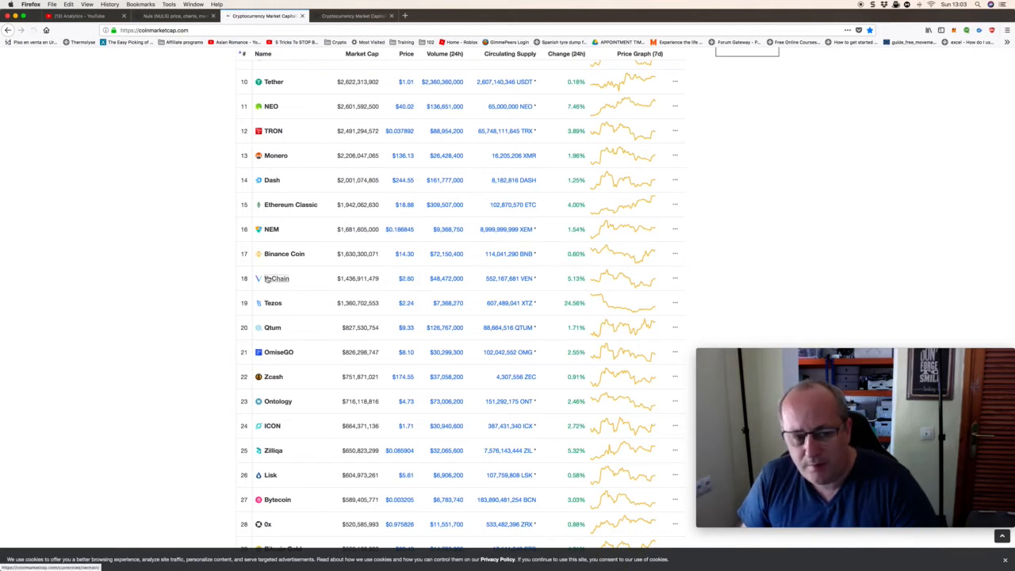
click(276, 279)
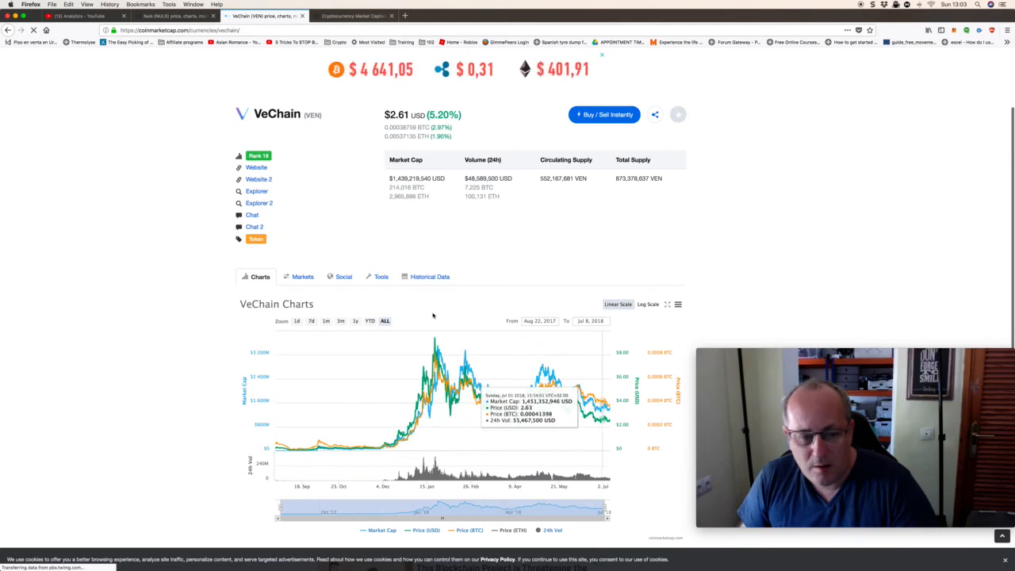
- Switch VeChain's page from its price chart to its Social Media Feeds
click(303, 276)
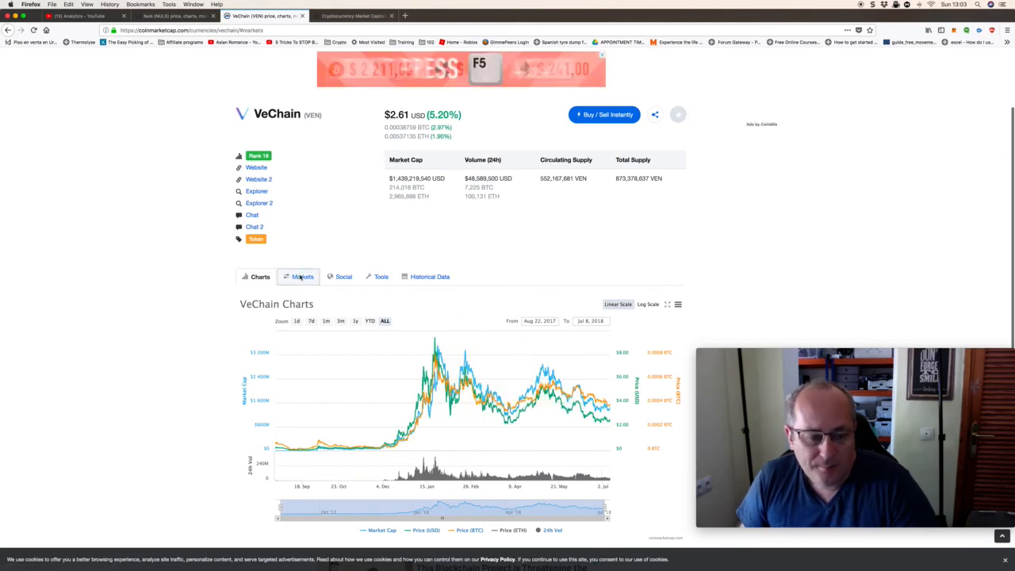
click(342, 276)
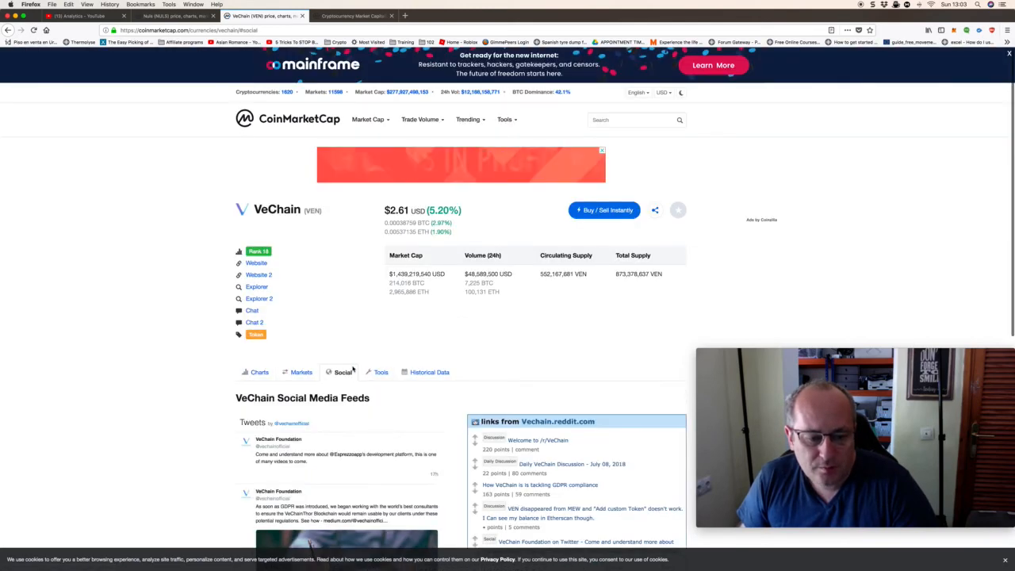
- Scroll VeChain's social feeds, then return to the Cryptocurrency Market Cap browser tab
scroll(down, 3)
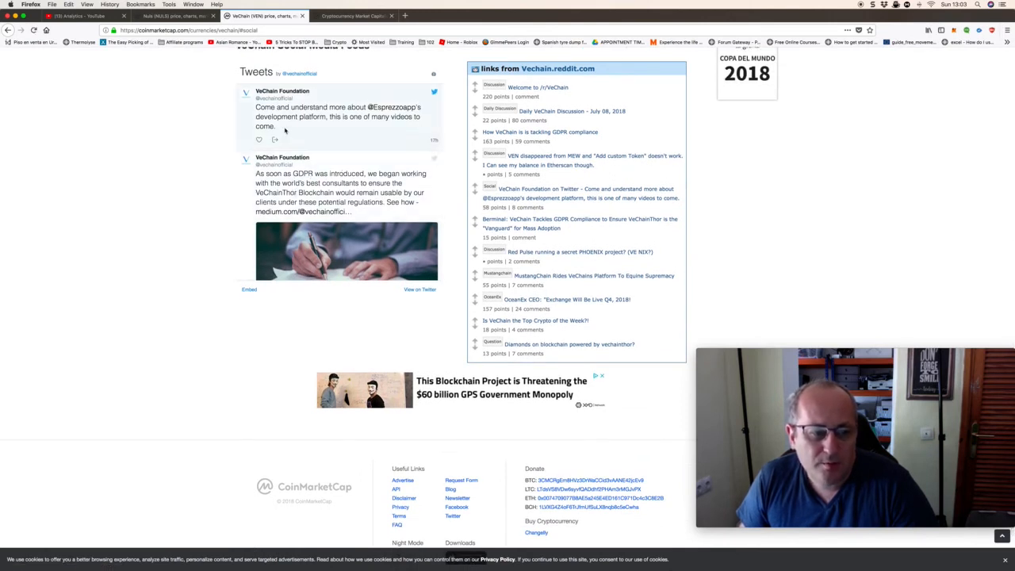
mouse_move(306, 133)
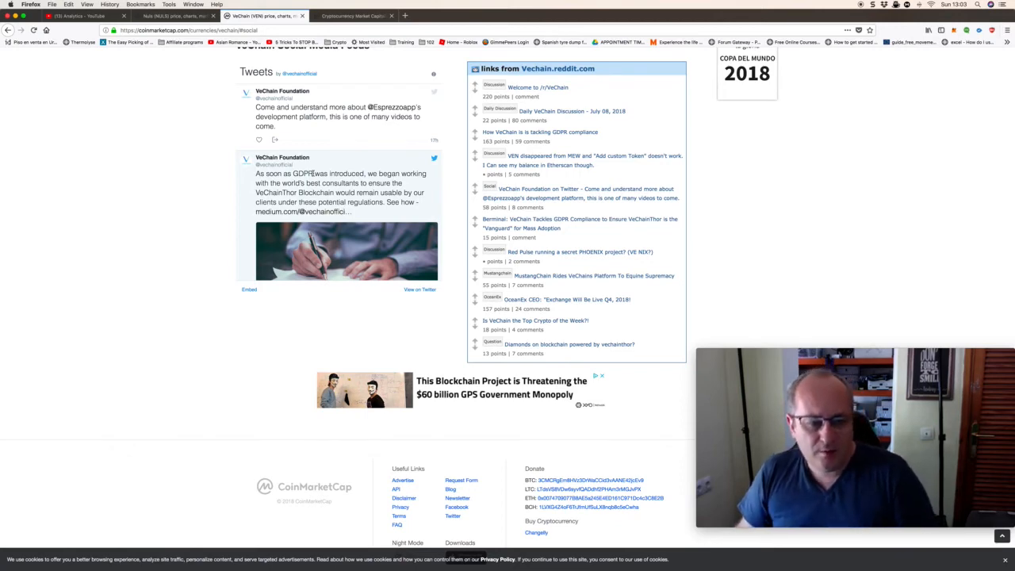
mouse_move(315, 171)
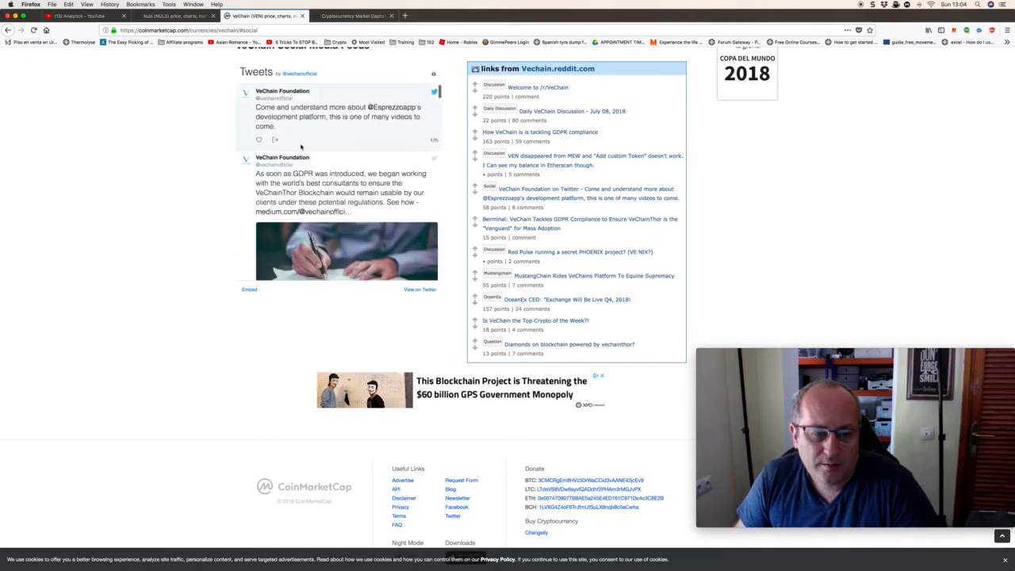
mouse_move(384, 115)
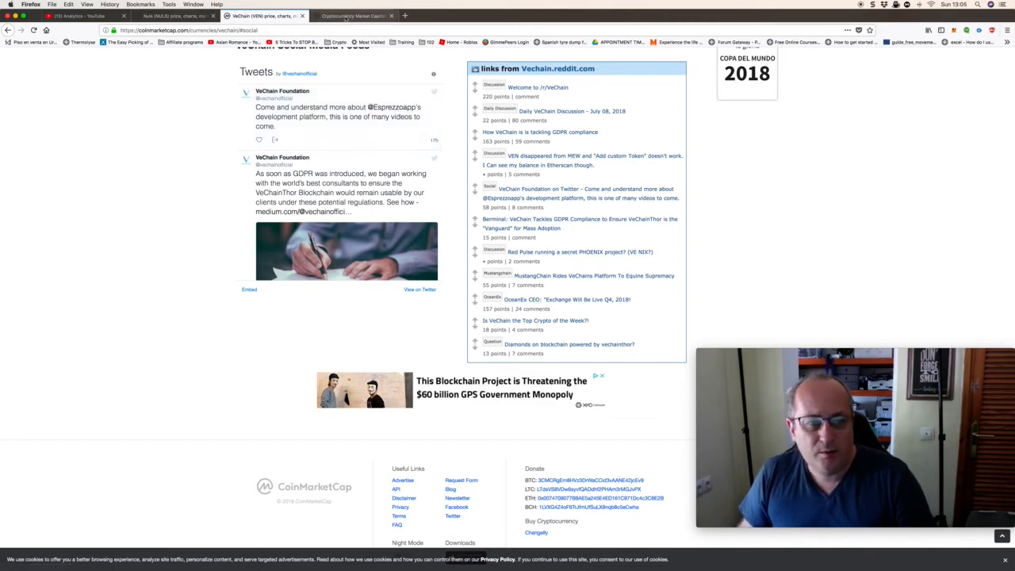
click(171, 16)
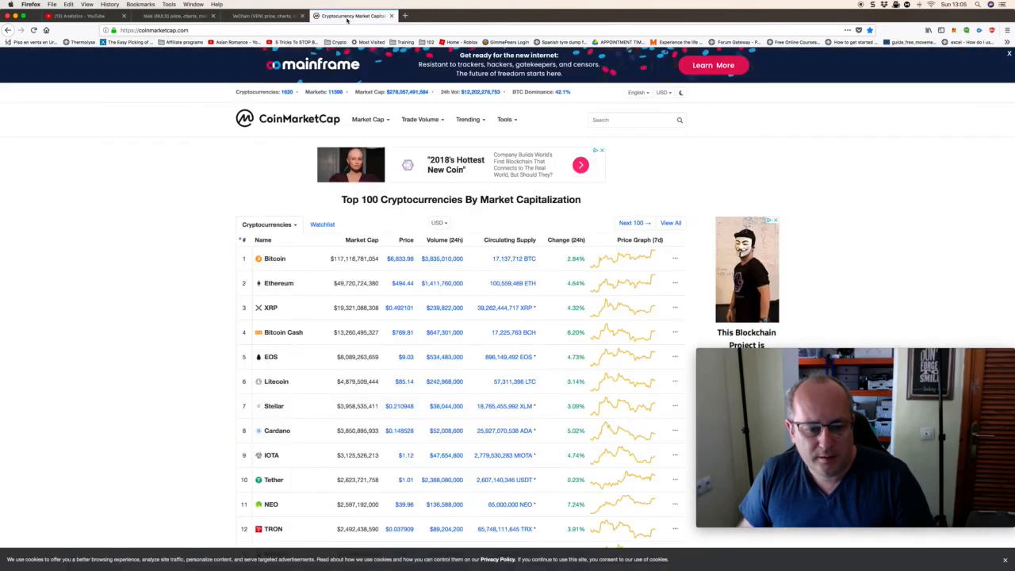
- Scroll the Top 100 table down until coins ranked about 74 to 94 are in view
scroll(down, 3)
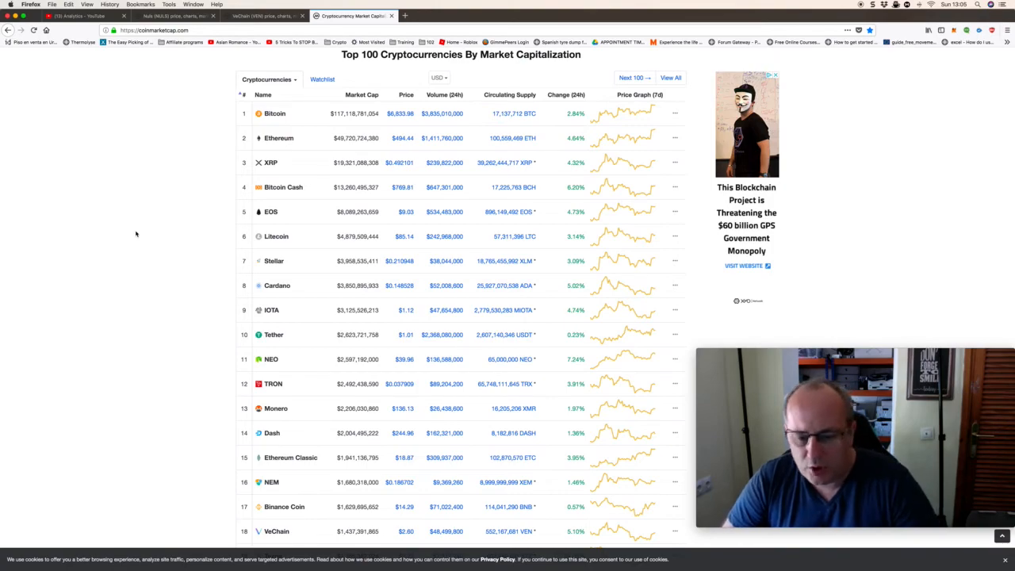
scroll(down, 3)
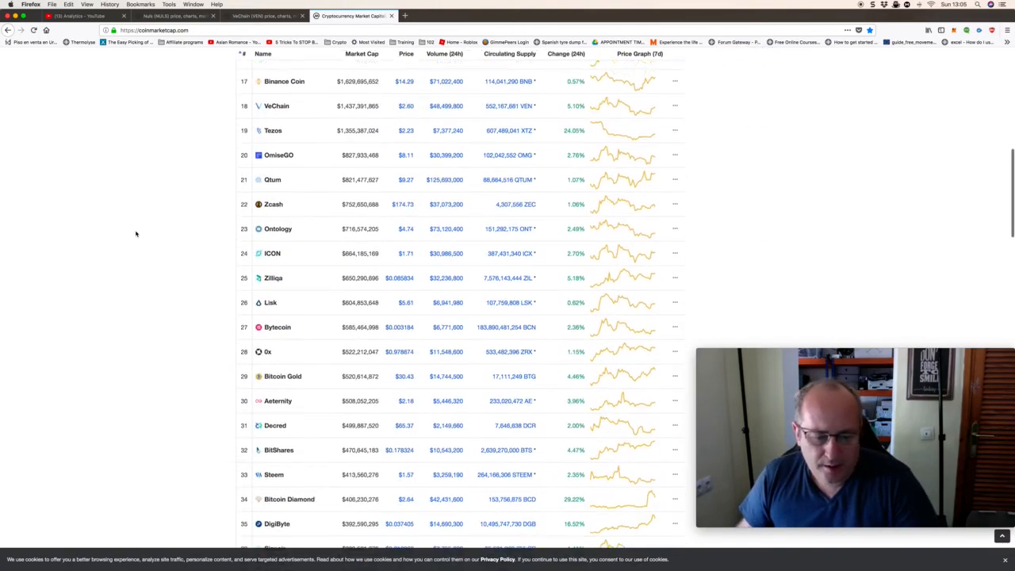
scroll(down, 3)
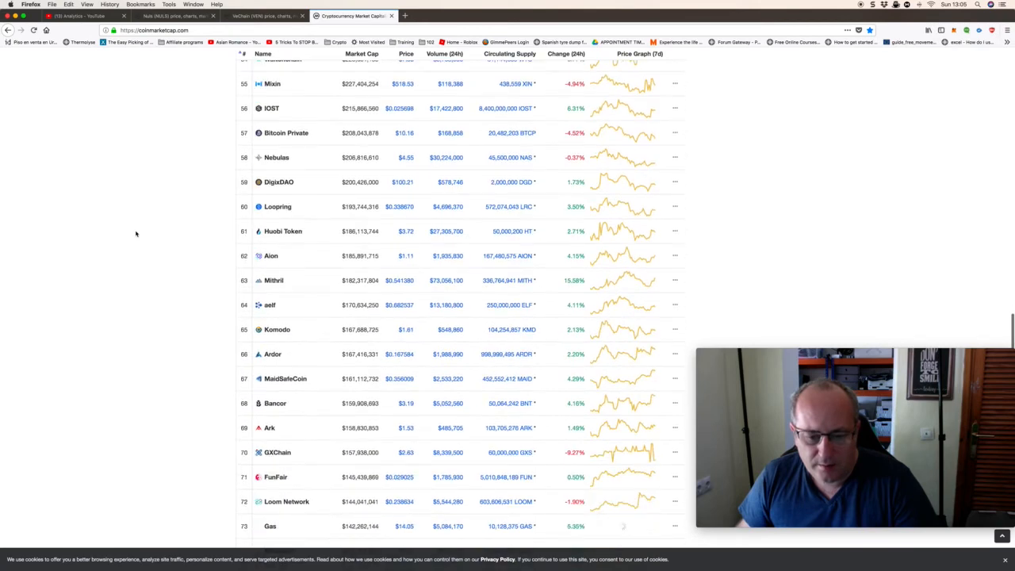
scroll(down, 3)
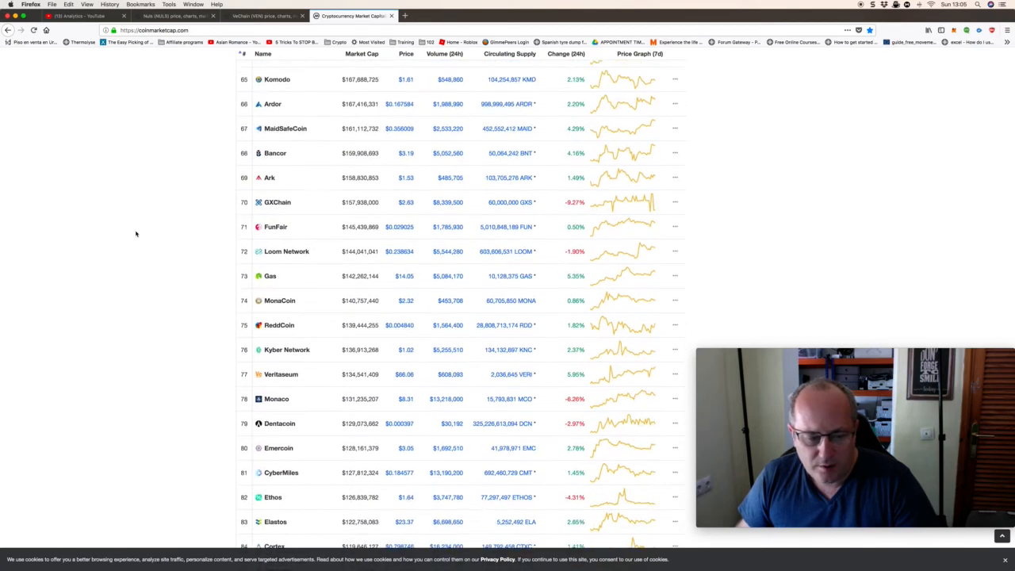
scroll(down, 3)
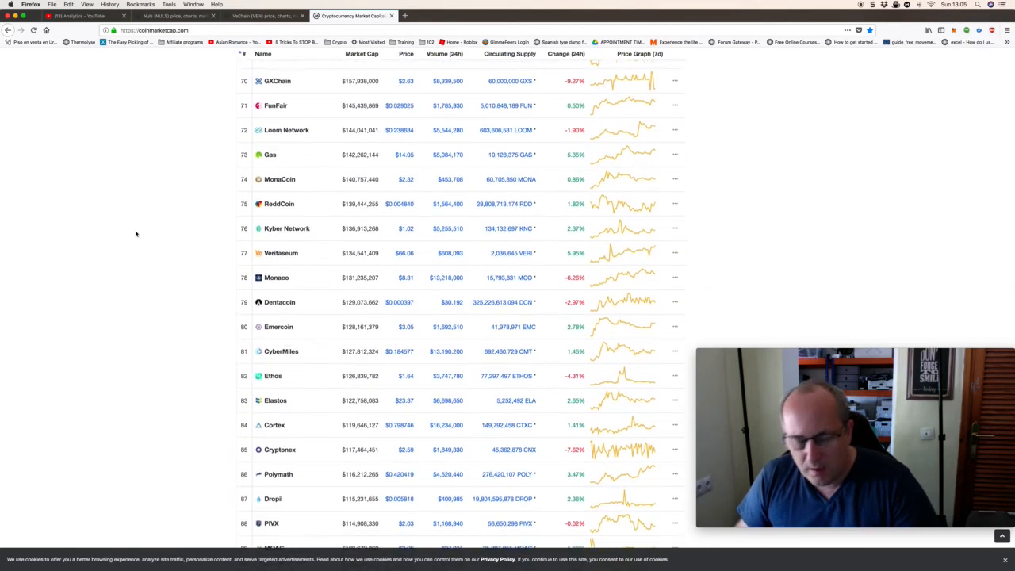
scroll(down, 3)
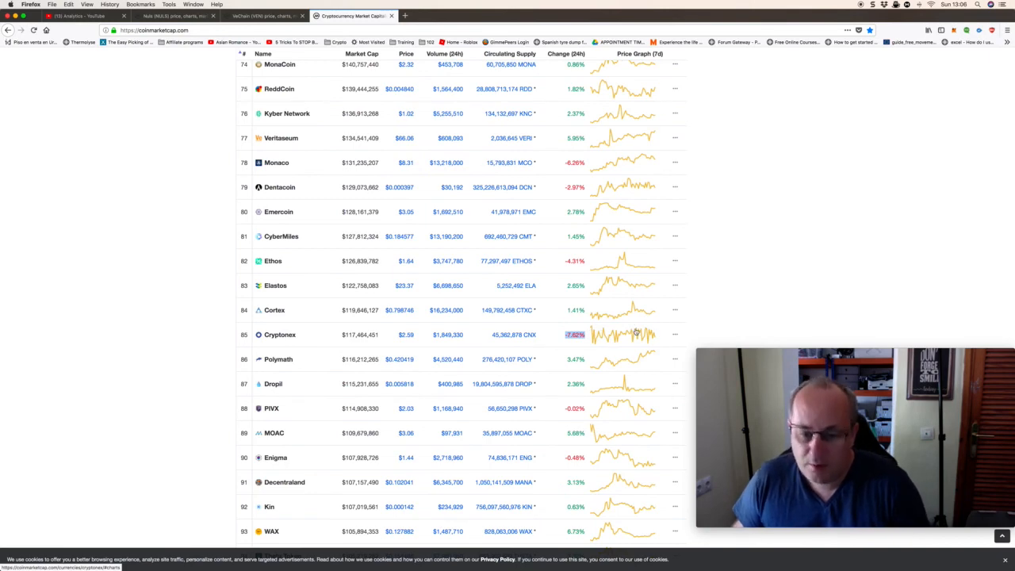
- Scroll to the table's bottom showing ranks 84–100, Nuls at 100 and the total market cap
scroll(down, 3)
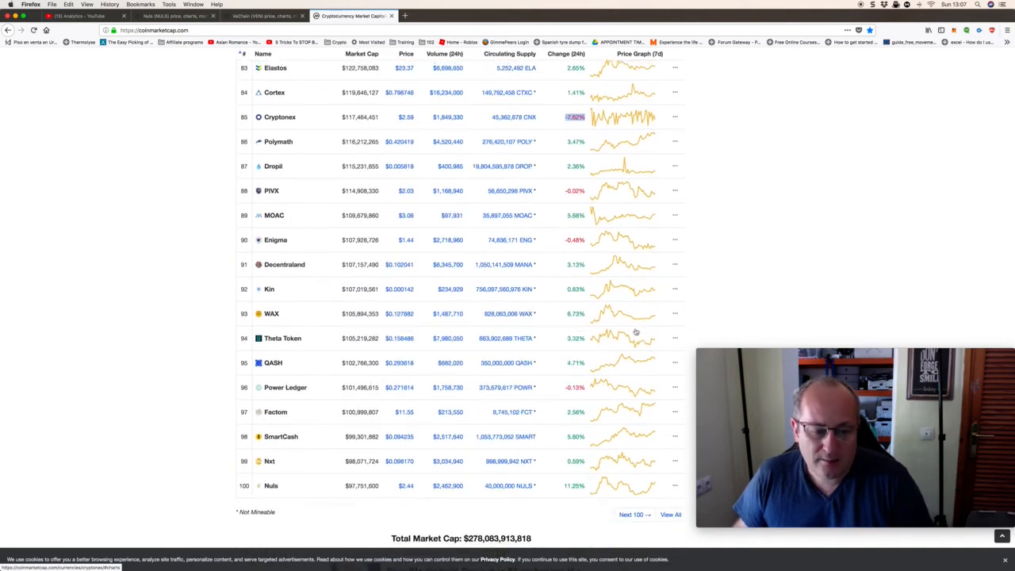
scroll(down, 3)
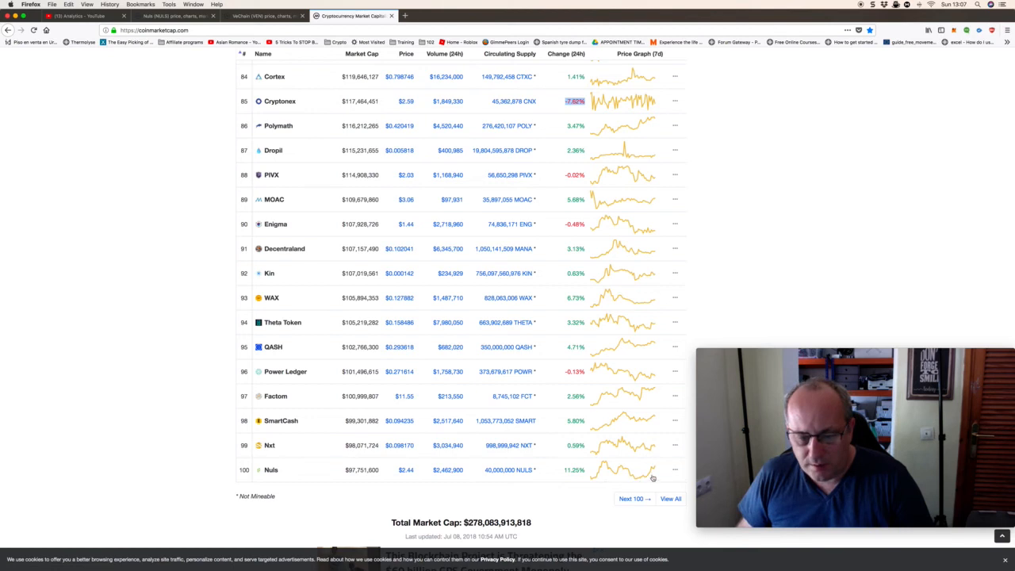
mouse_move(413, 479)
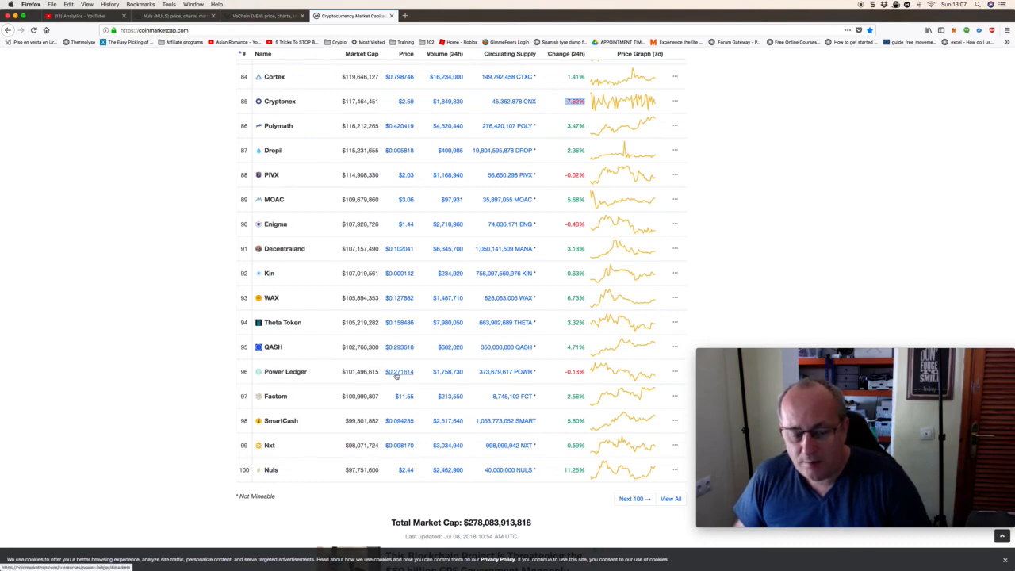
mouse_move(467, 381)
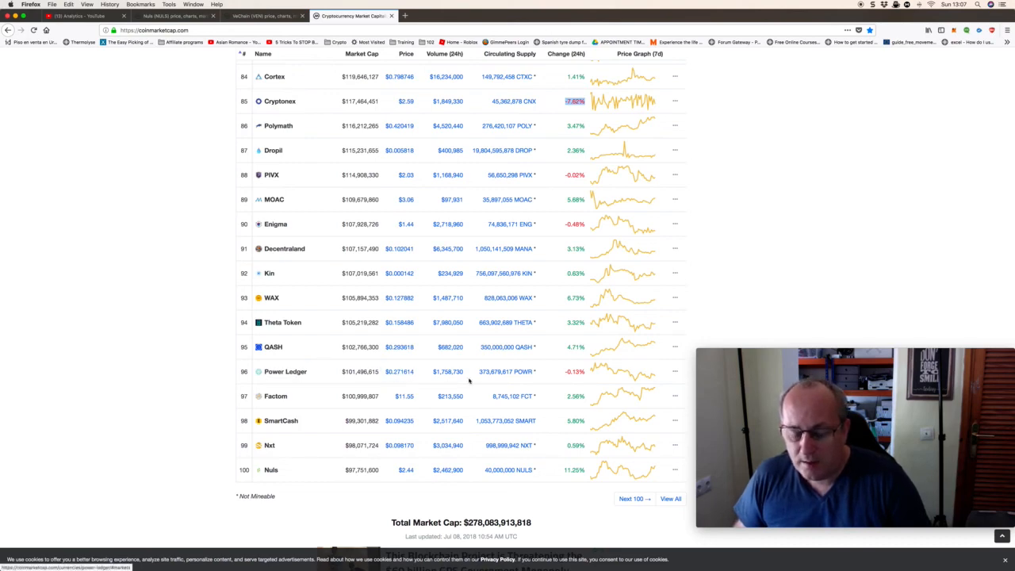